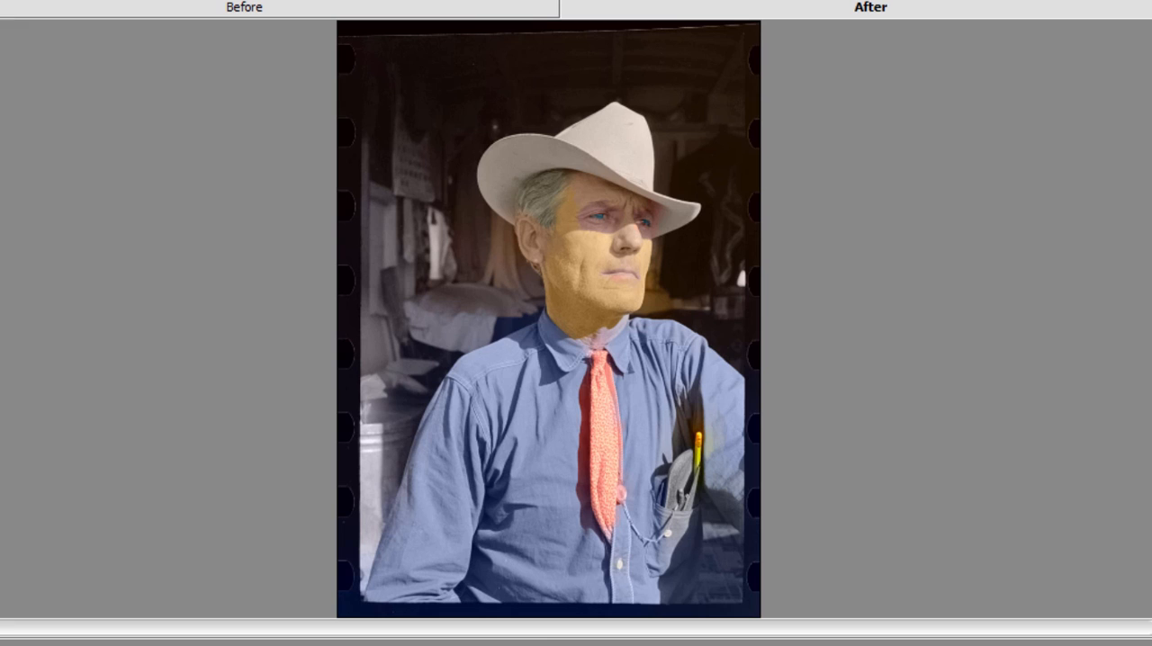
pyautogui.moveTo(655, 284)
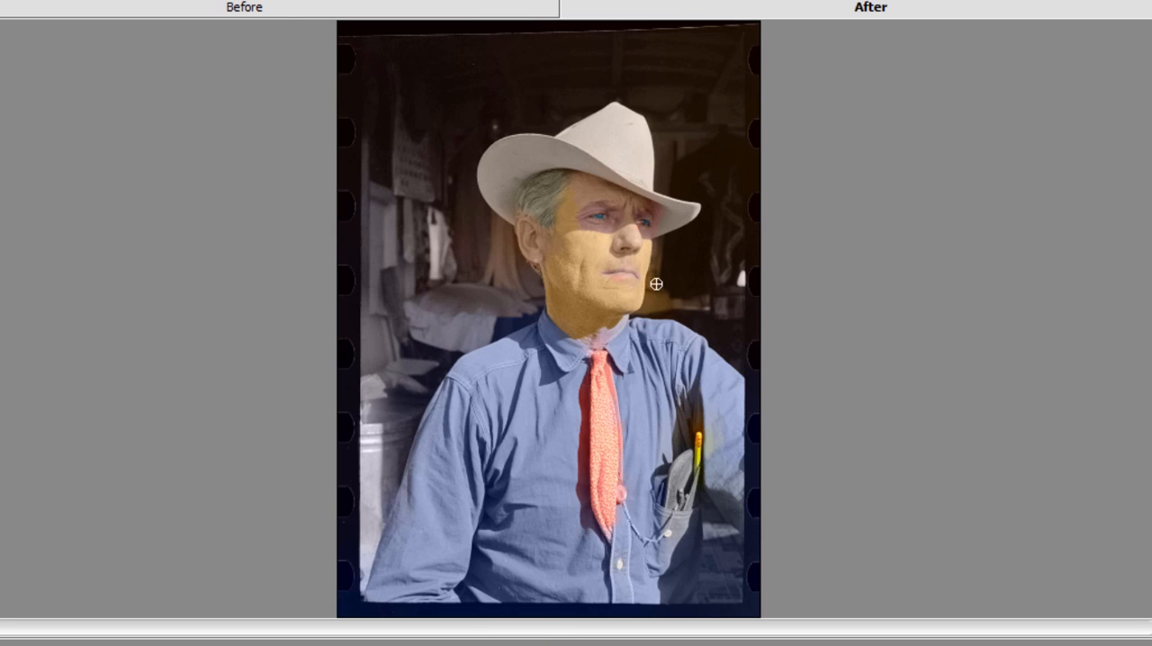
# Step: Show the grayscale cowboy original with its colour strokes via the Before view
pyautogui.click(245, 7)
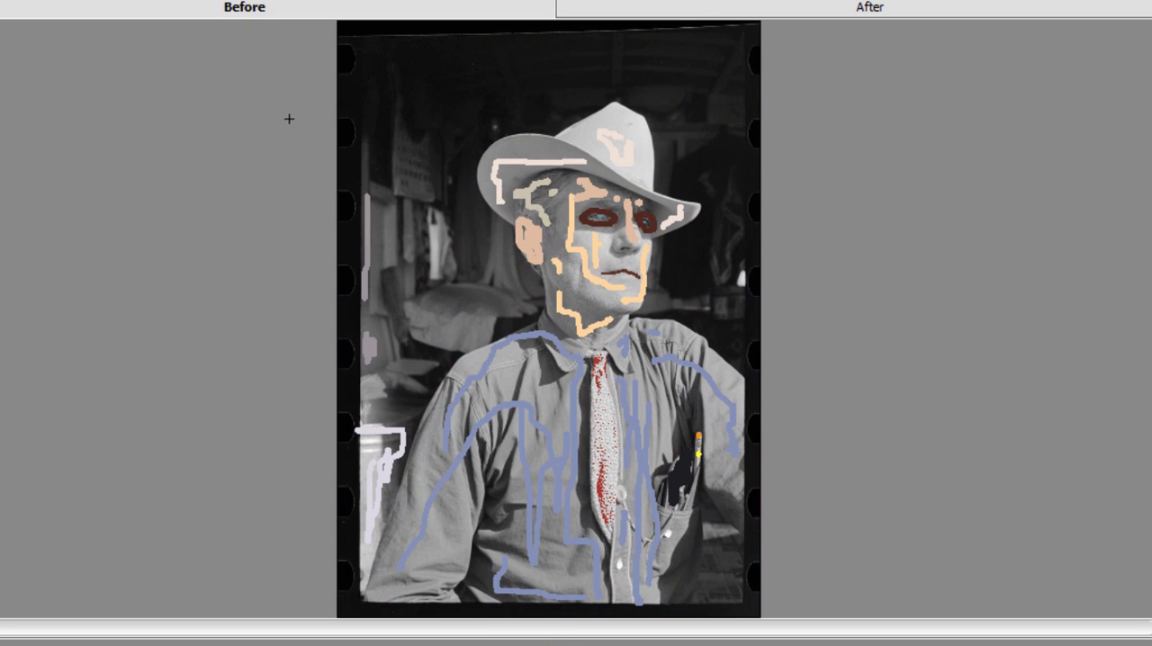
pyautogui.moveTo(634, 360)
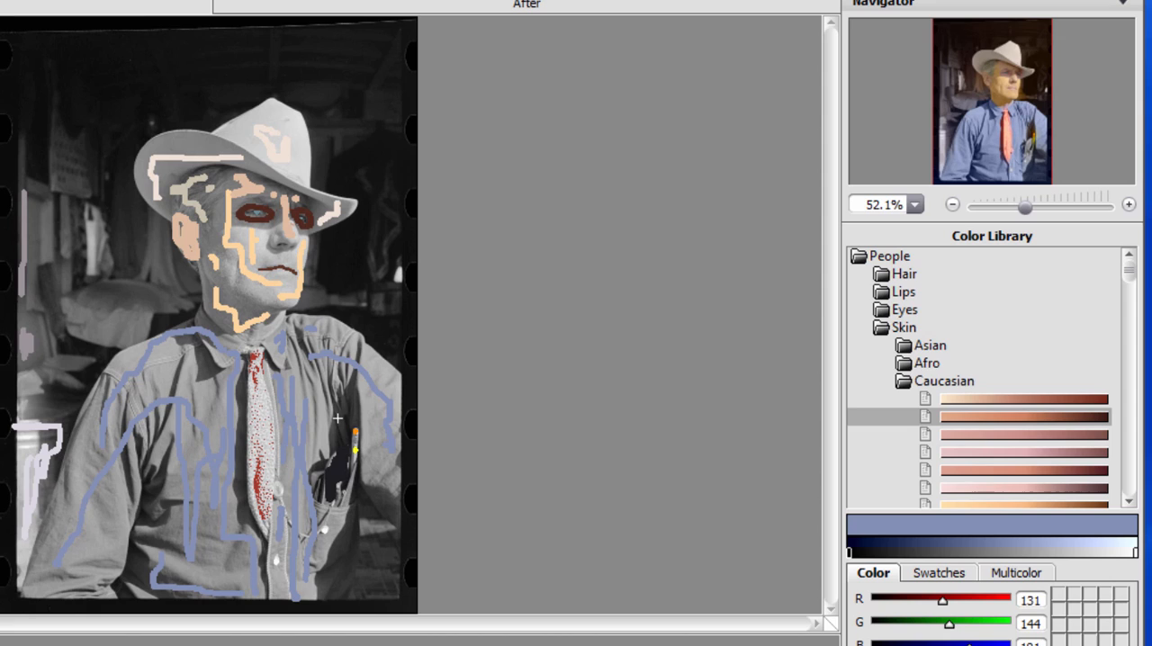
pyautogui.moveTo(945, 400)
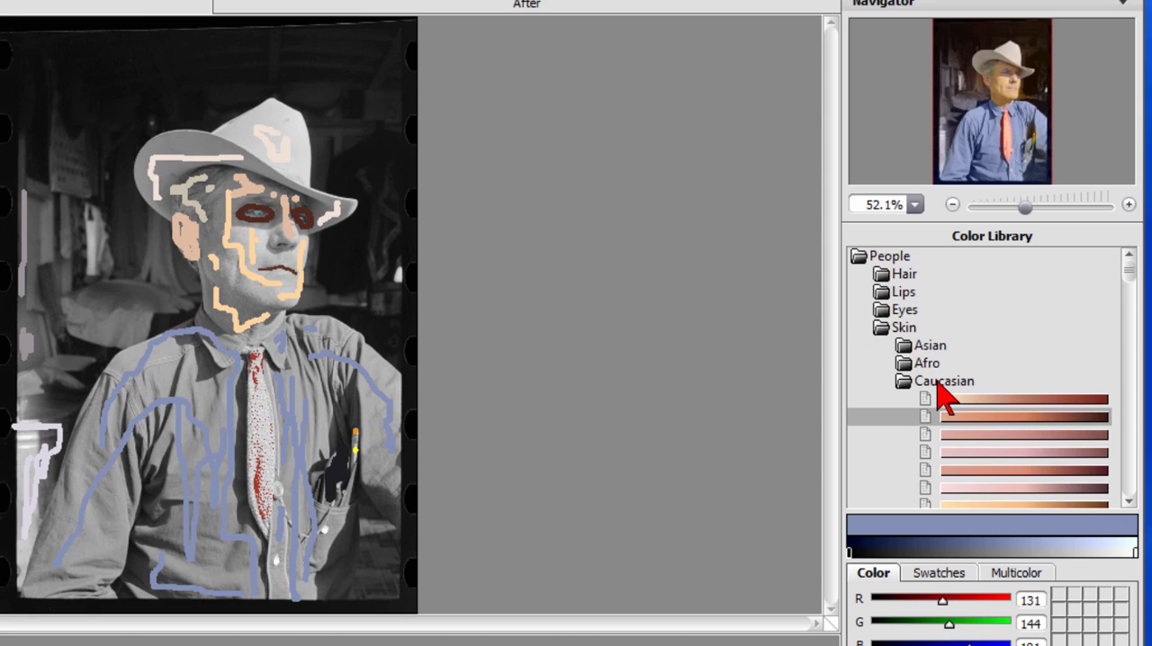
pyautogui.moveTo(901, 432)
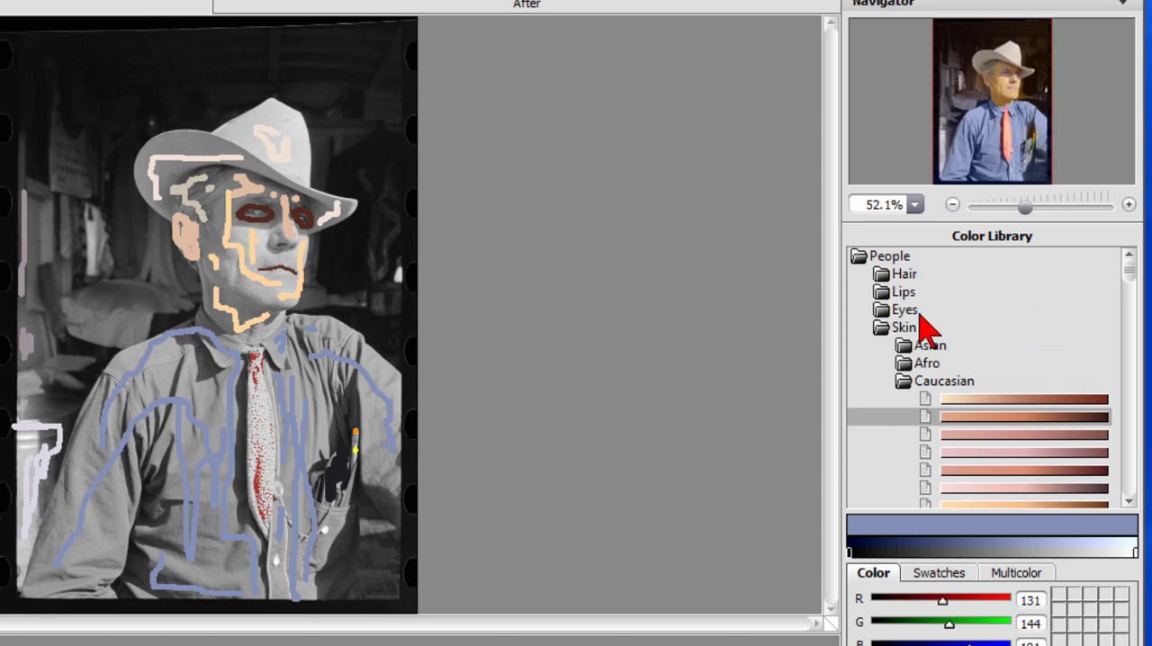
# Step: Collapse the Skin folder and expand the Eyes presets under People in the Color Library
pyautogui.click(904, 328)
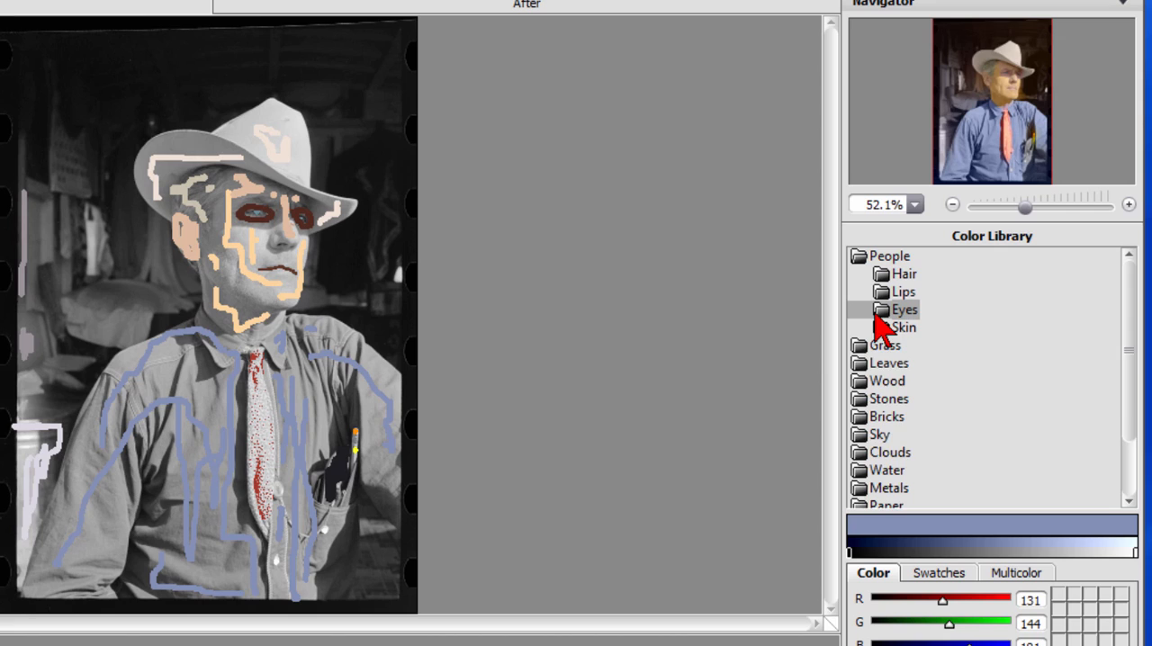
pyautogui.click(903, 309)
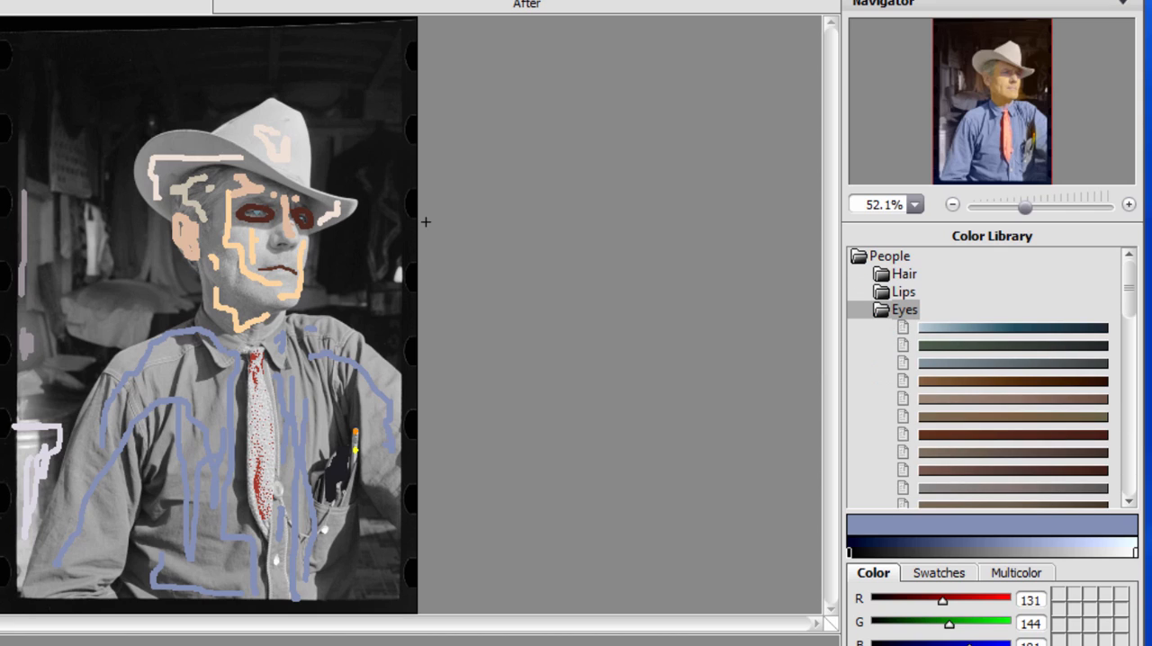
pyautogui.moveTo(437, 338)
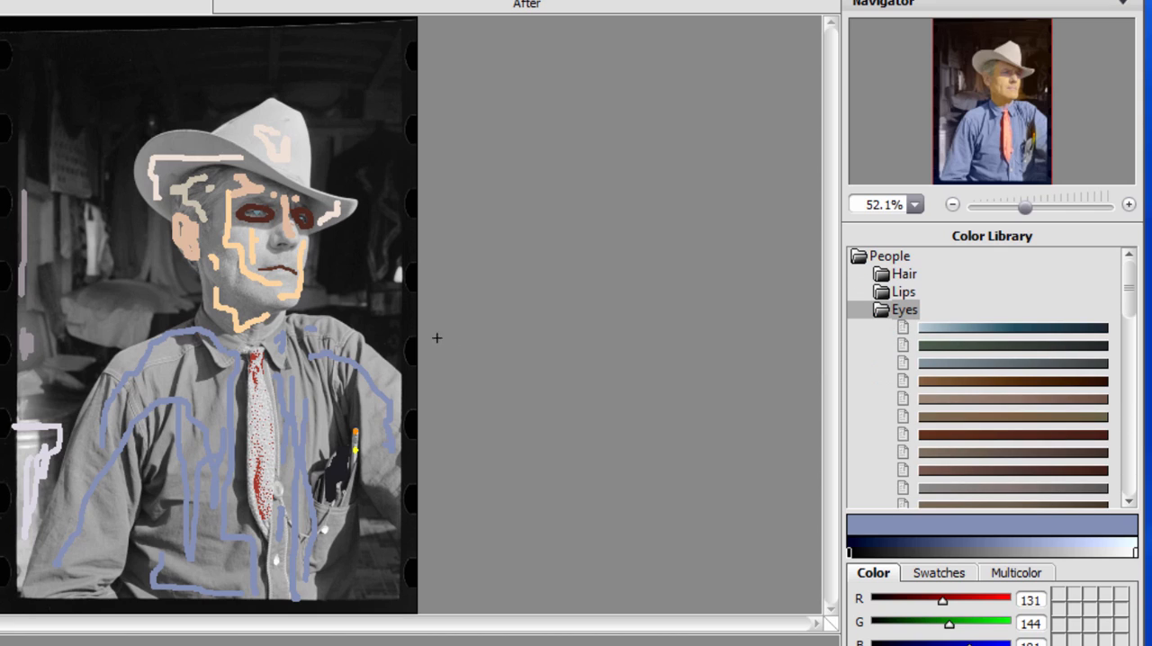
pyautogui.moveTo(459, 227)
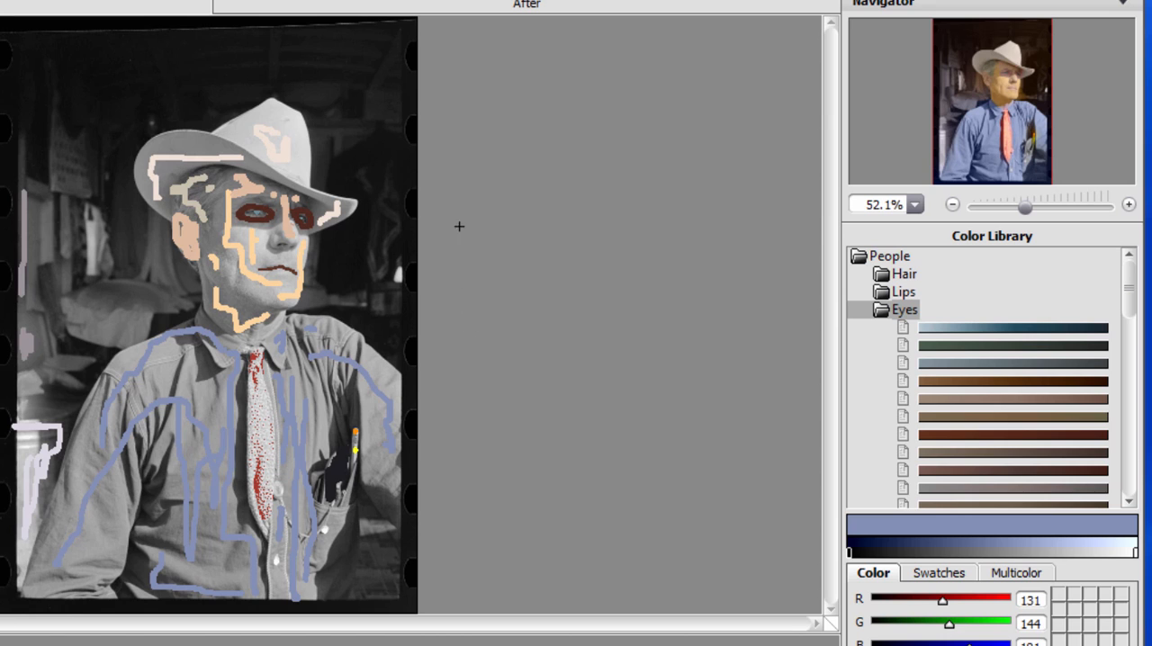
pyautogui.moveTo(393, 69)
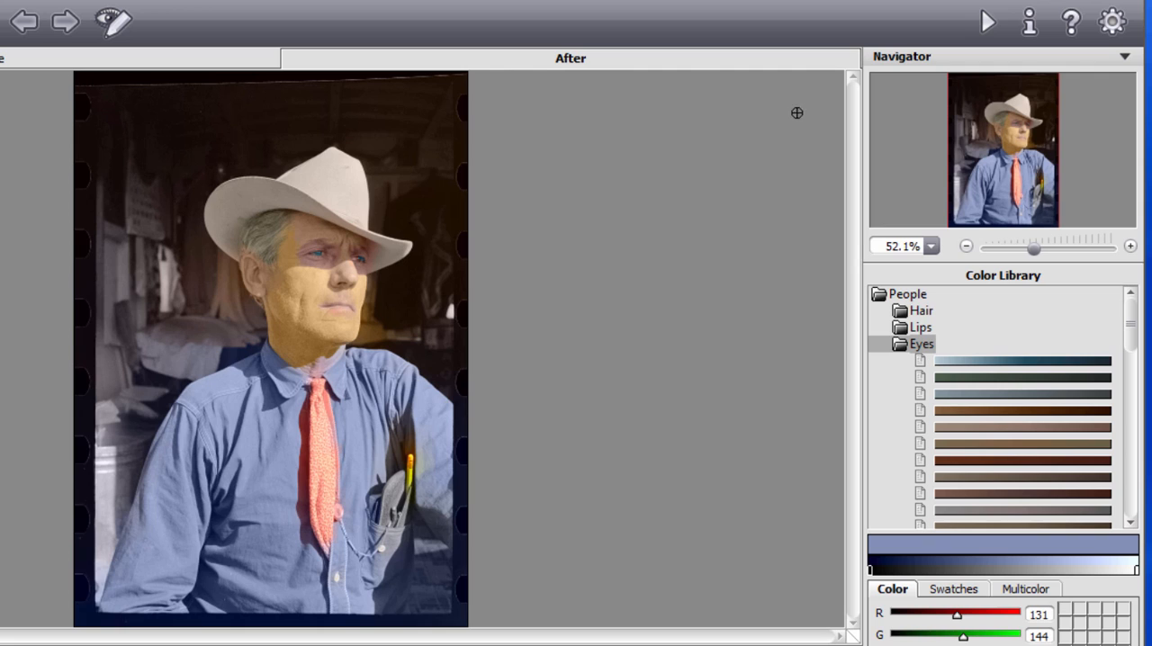
pyautogui.moveTo(466, 243)
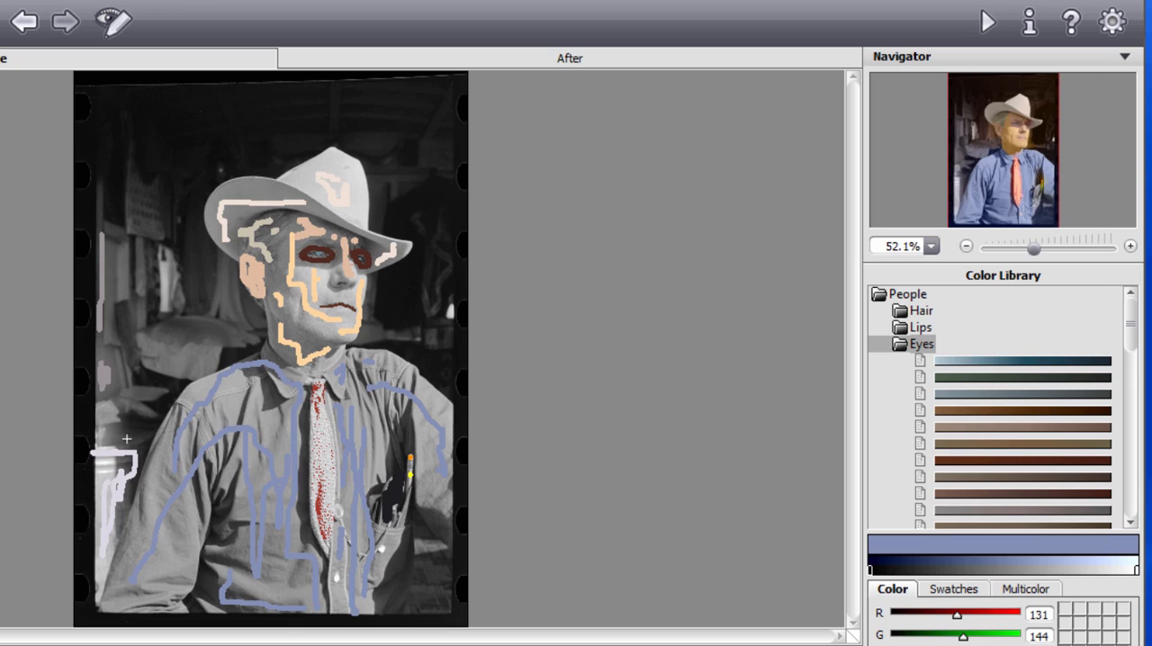
pyautogui.moveTo(620, 115)
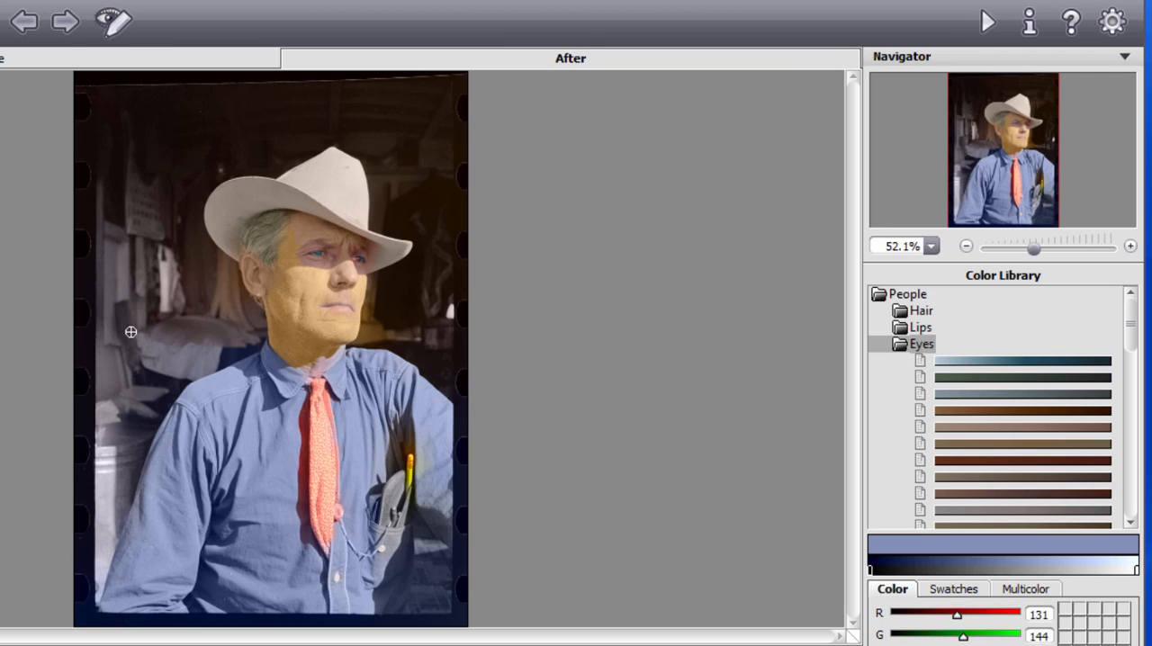
pyautogui.moveTo(144, 213)
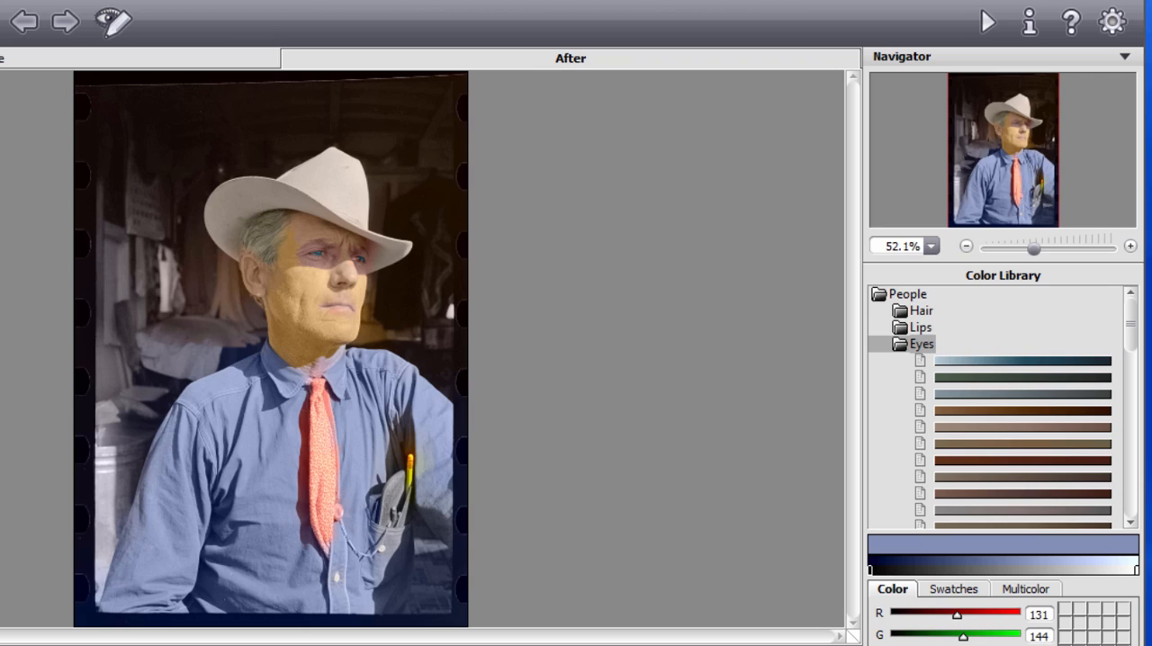
pyautogui.moveTo(598, 174)
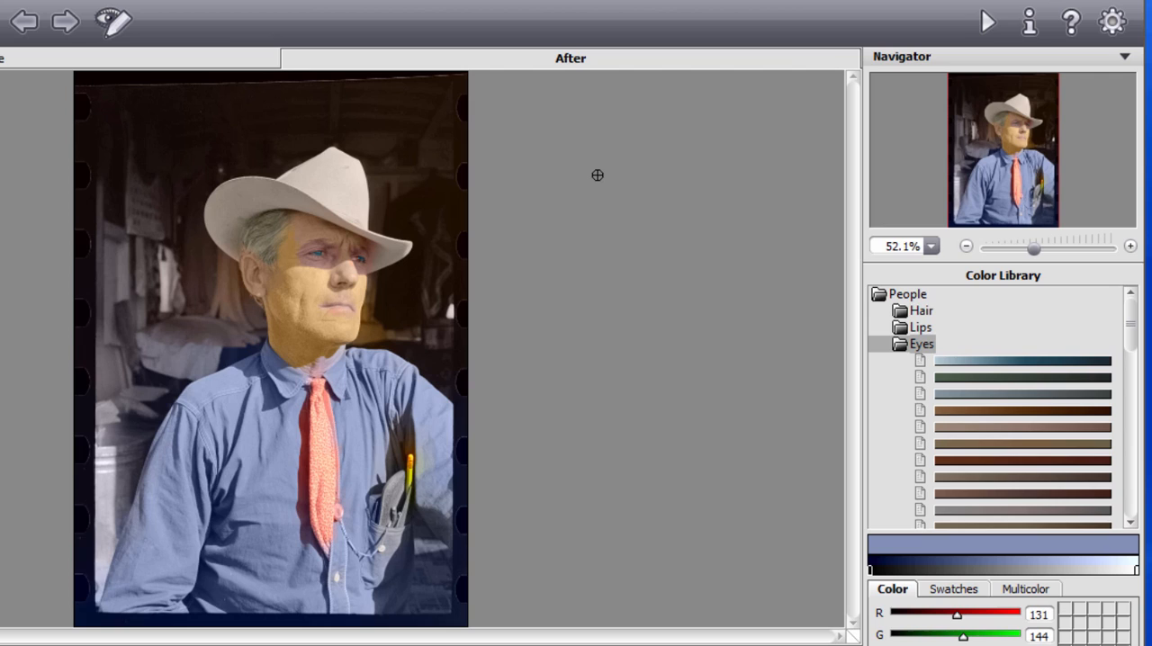
pyautogui.moveTo(425, 486)
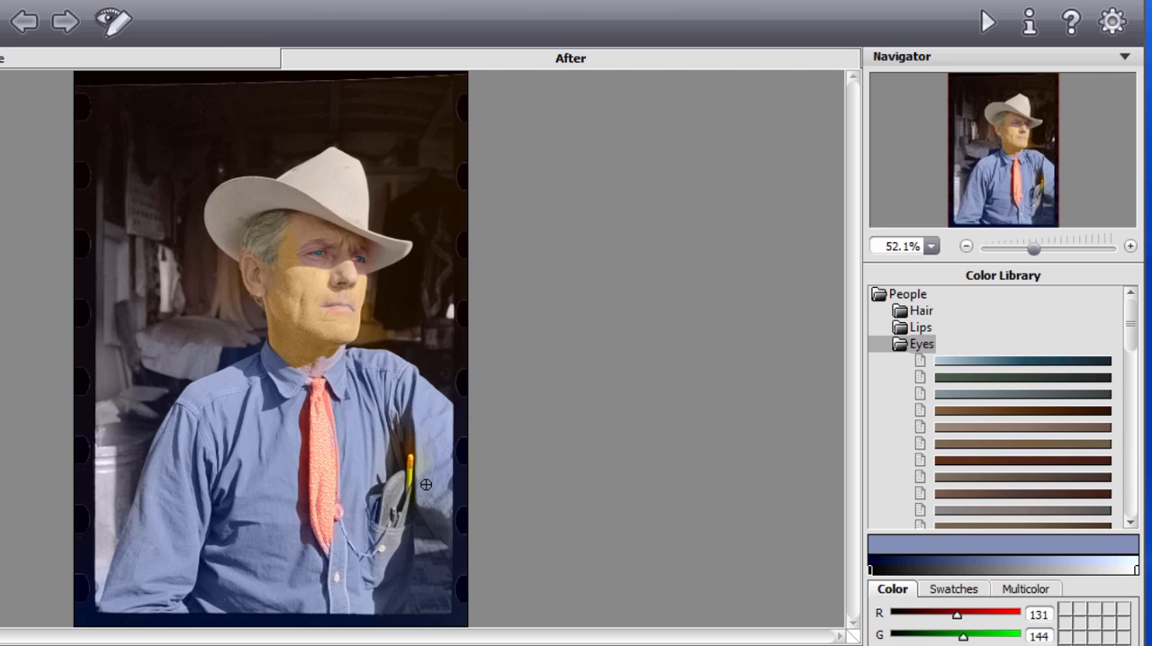
pyautogui.moveTo(412, 500)
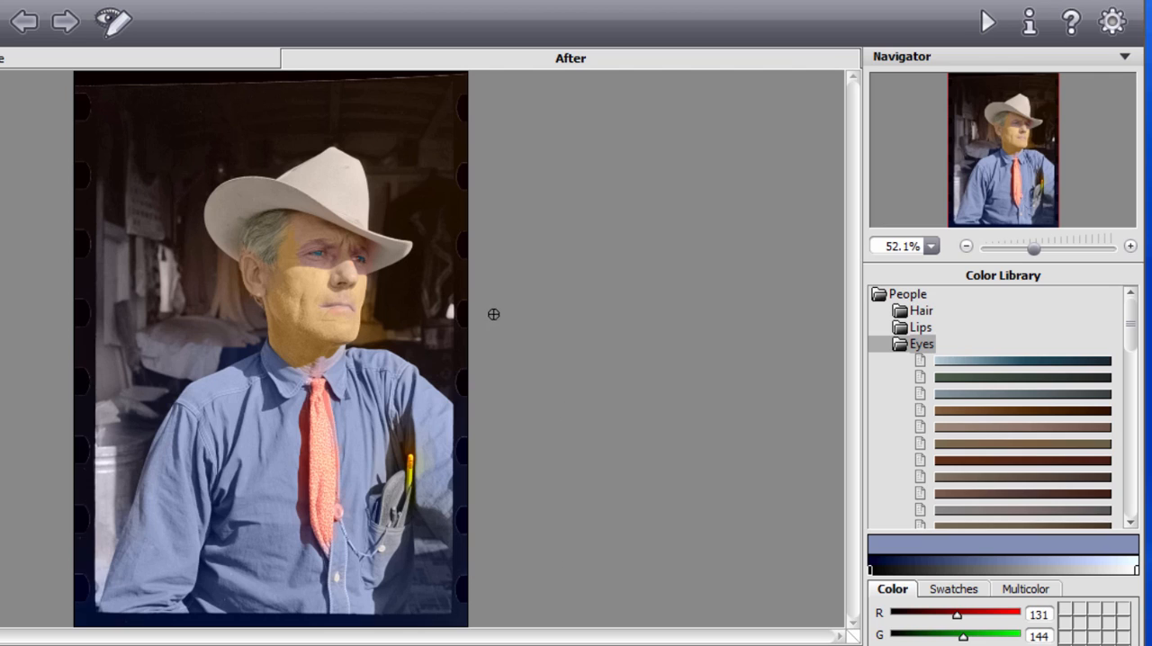
pyautogui.moveTo(338, 254)
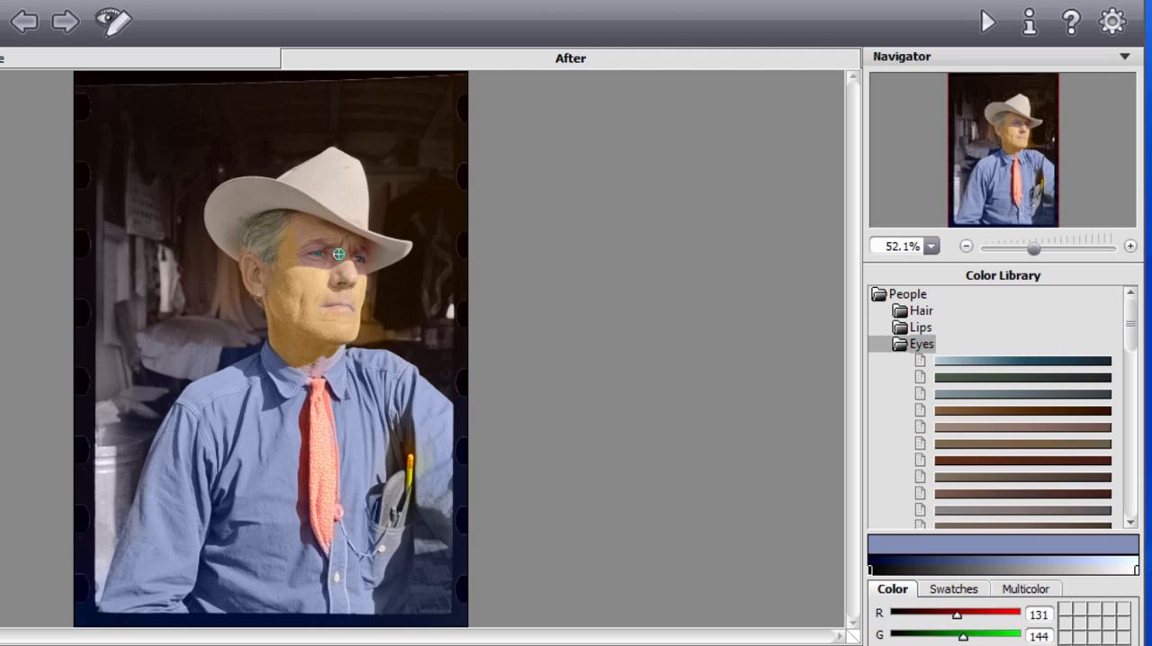
pyautogui.moveTo(304, 270)
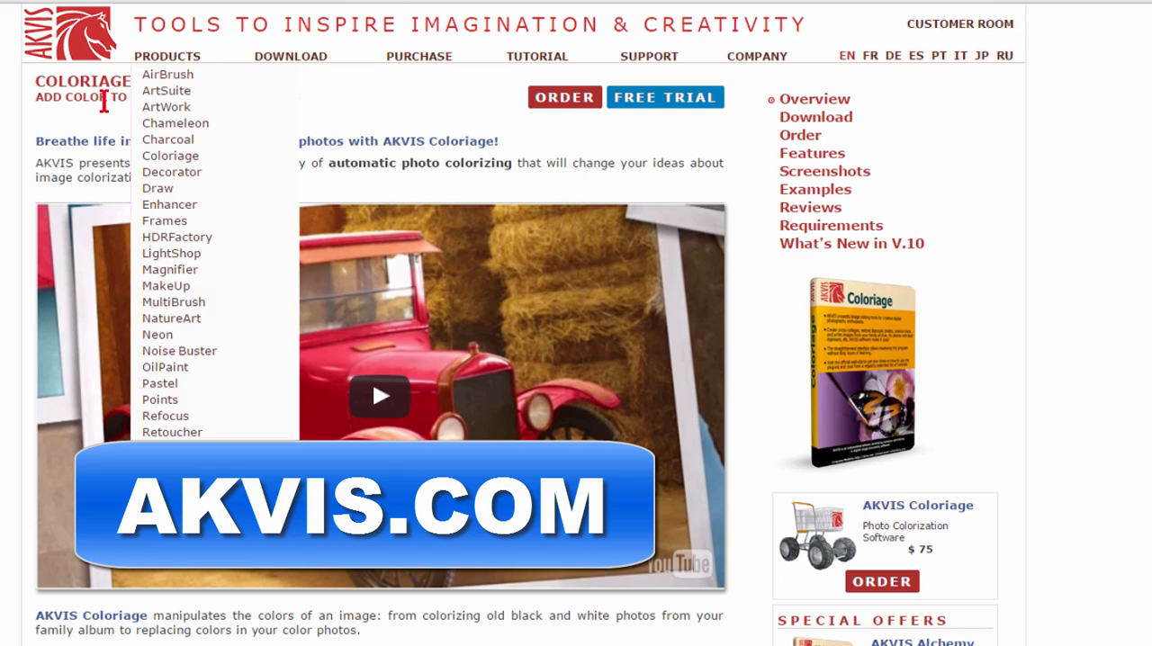
pyautogui.moveTo(338, 126)
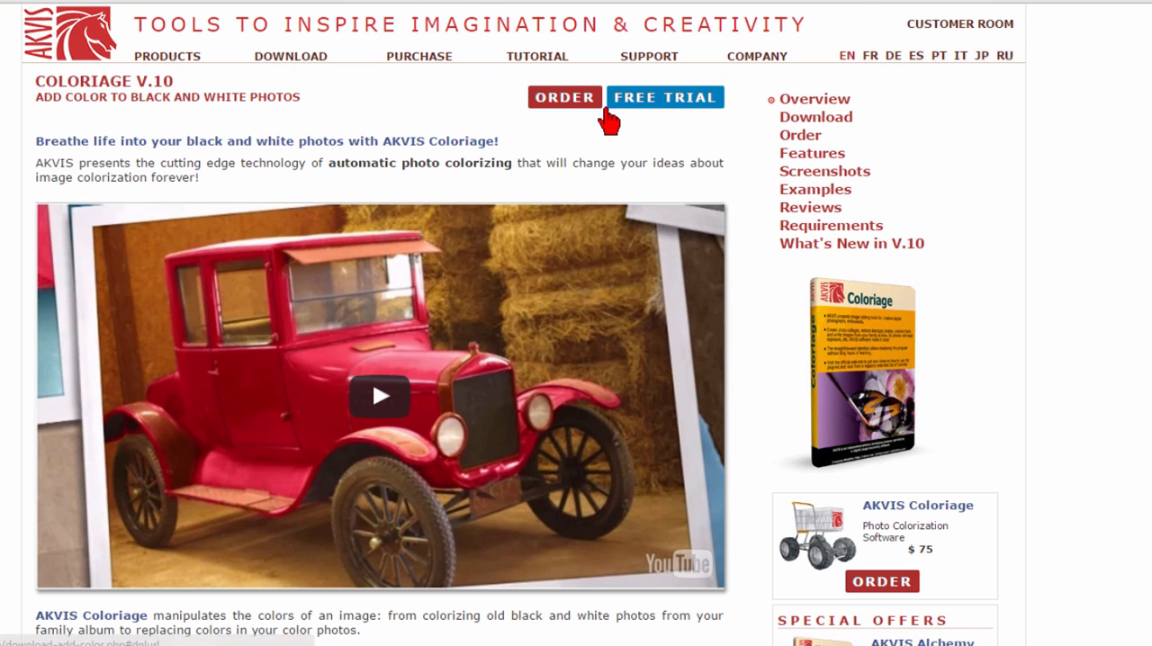
pyautogui.moveTo(532, 169)
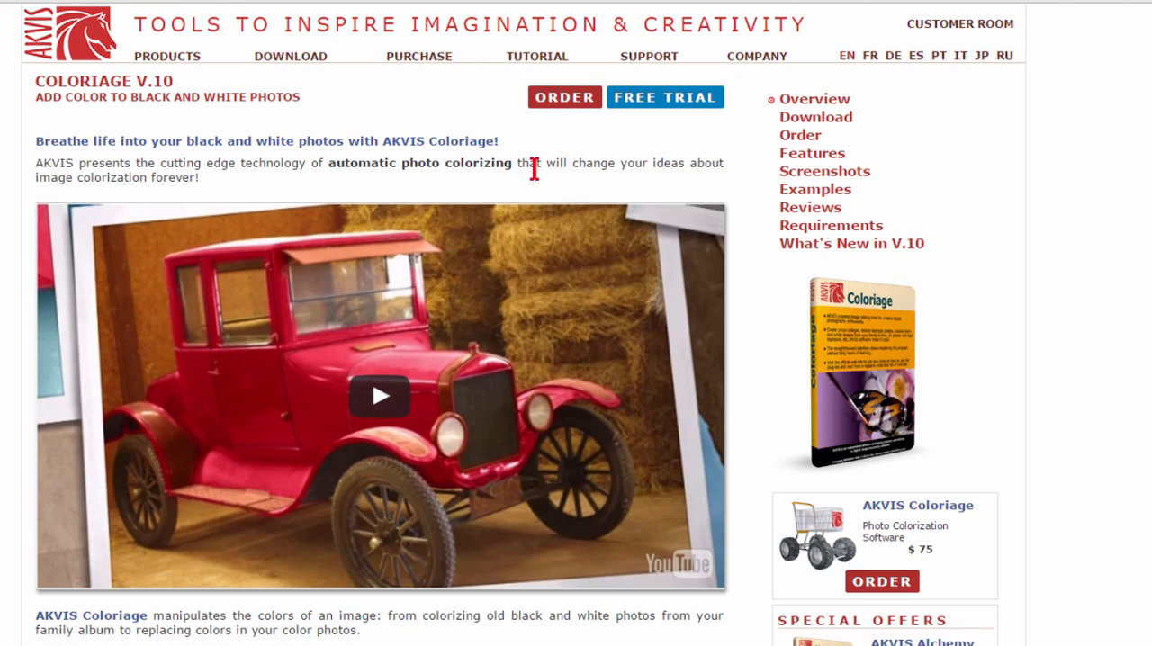
# Step: Scroll through the colorization examples on the AKVIS Coloriage product page
pyautogui.scroll(-3)
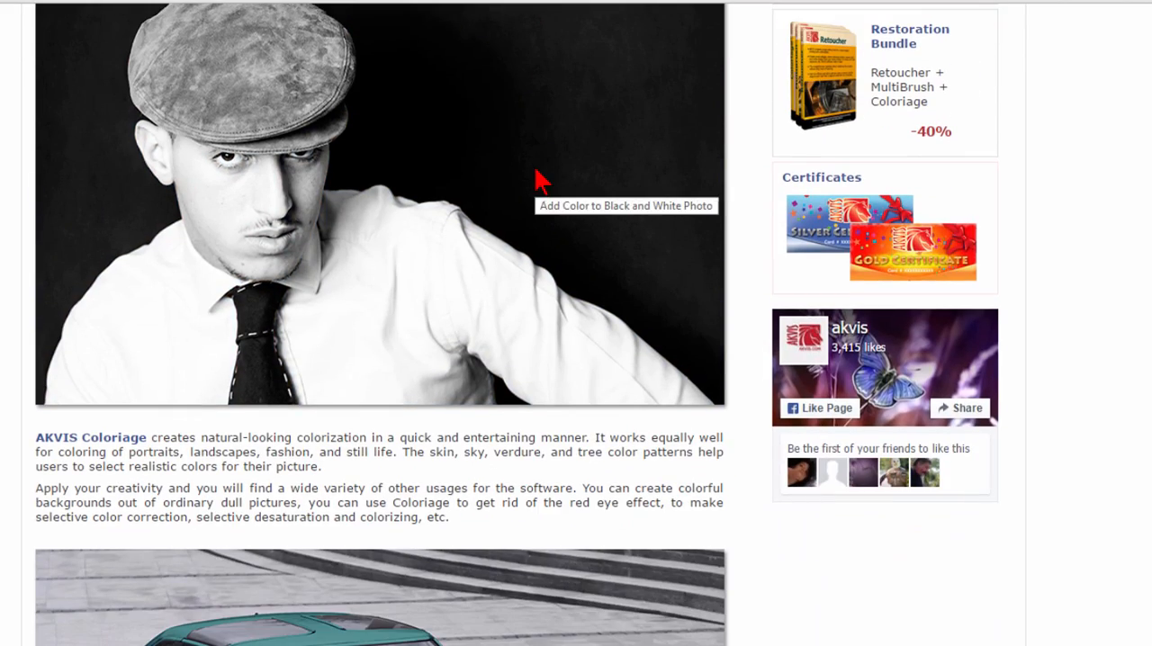
pyautogui.scroll(-3)
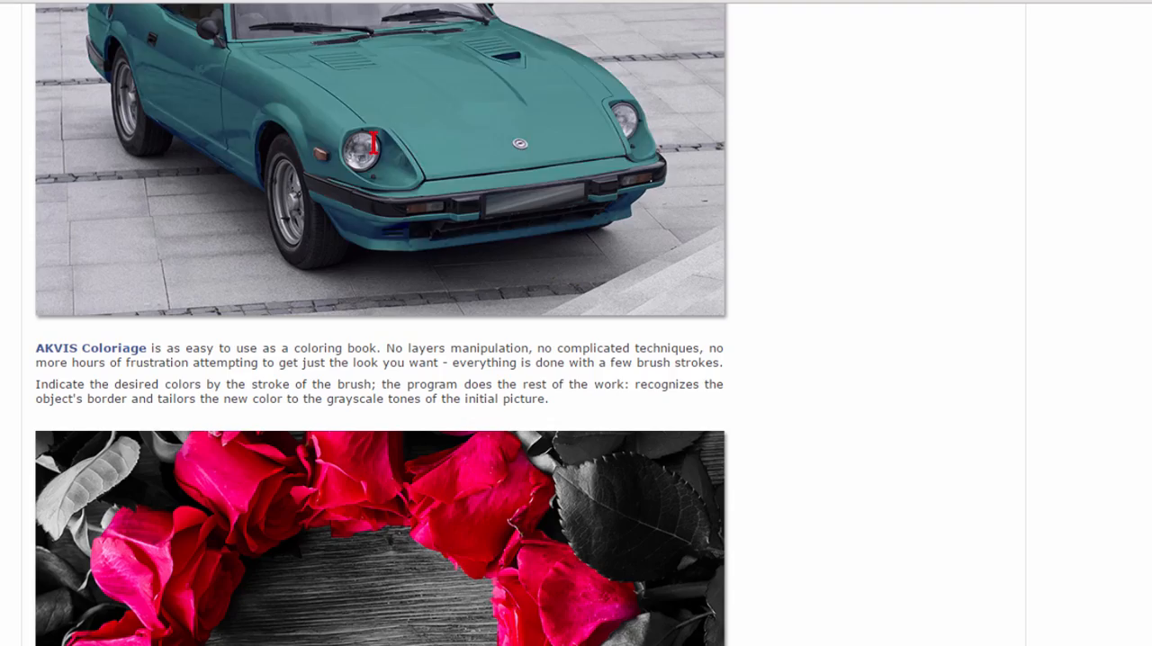
pyautogui.scroll(3)
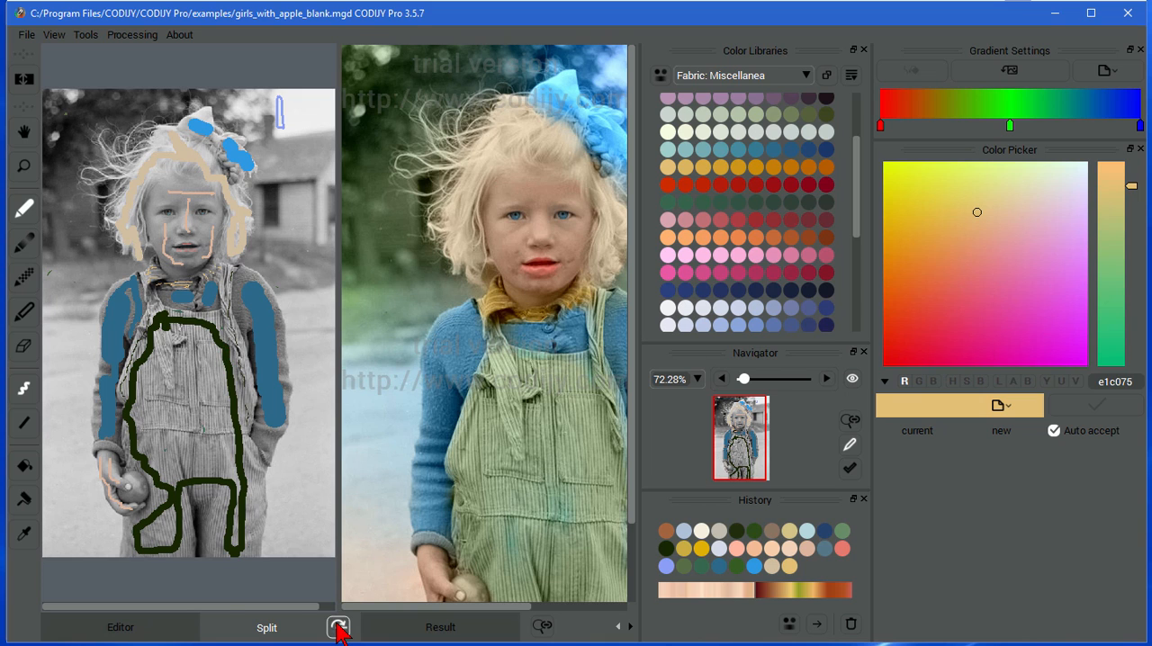
# Step: Show the stroked girl photo above its colorized result in Split view
pyautogui.click(339, 626)
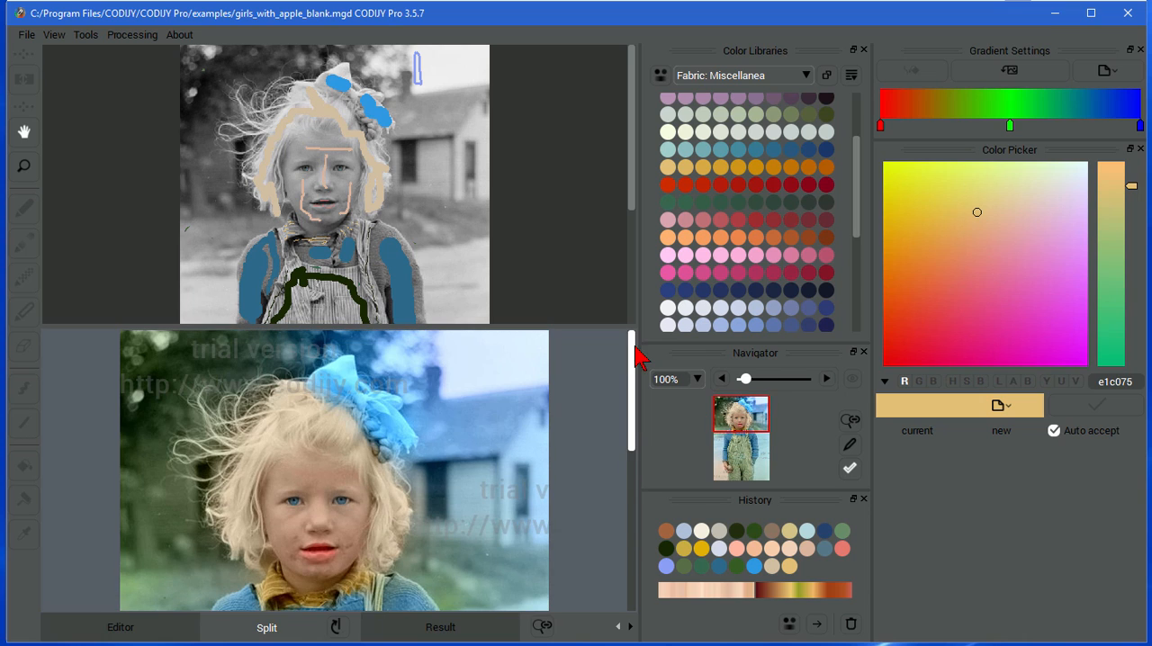
pyautogui.moveTo(603, 189)
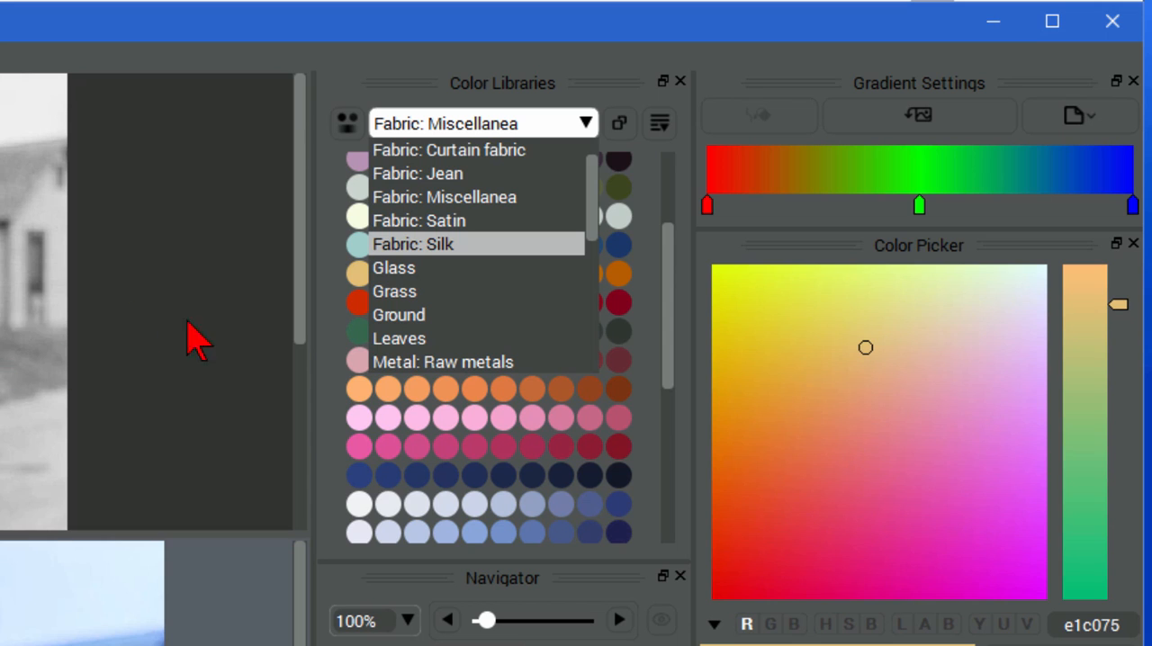
# Step: Pick a green from the Grass library and outline the ground beside the girl
pyautogui.click(392, 292)
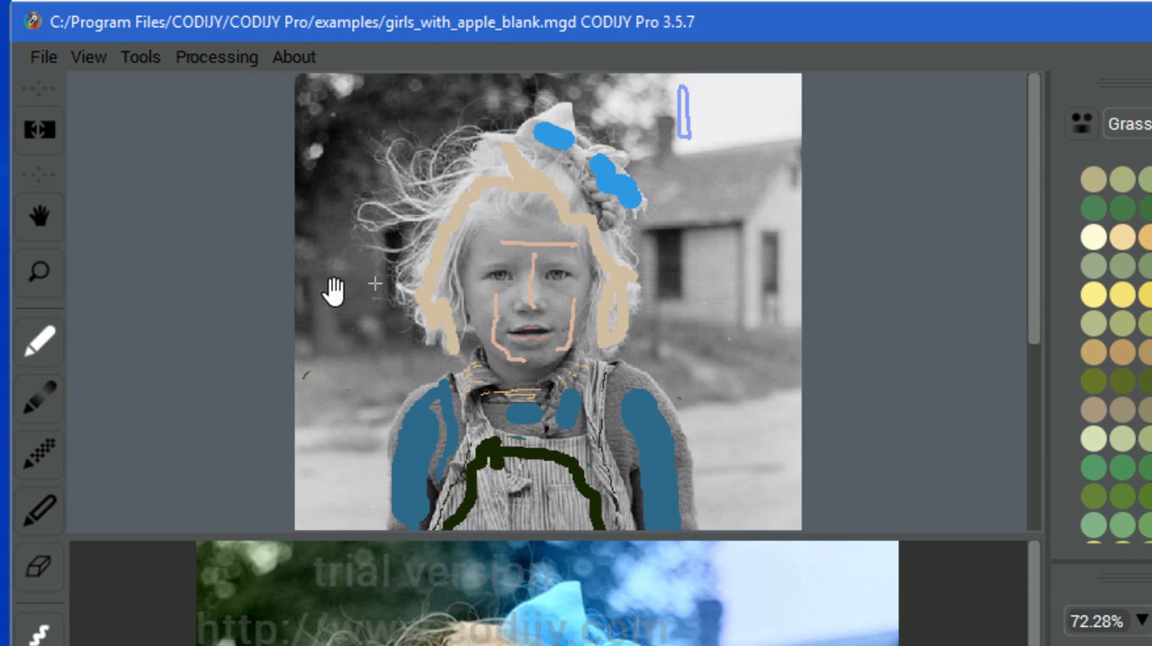
pyautogui.click(39, 342)
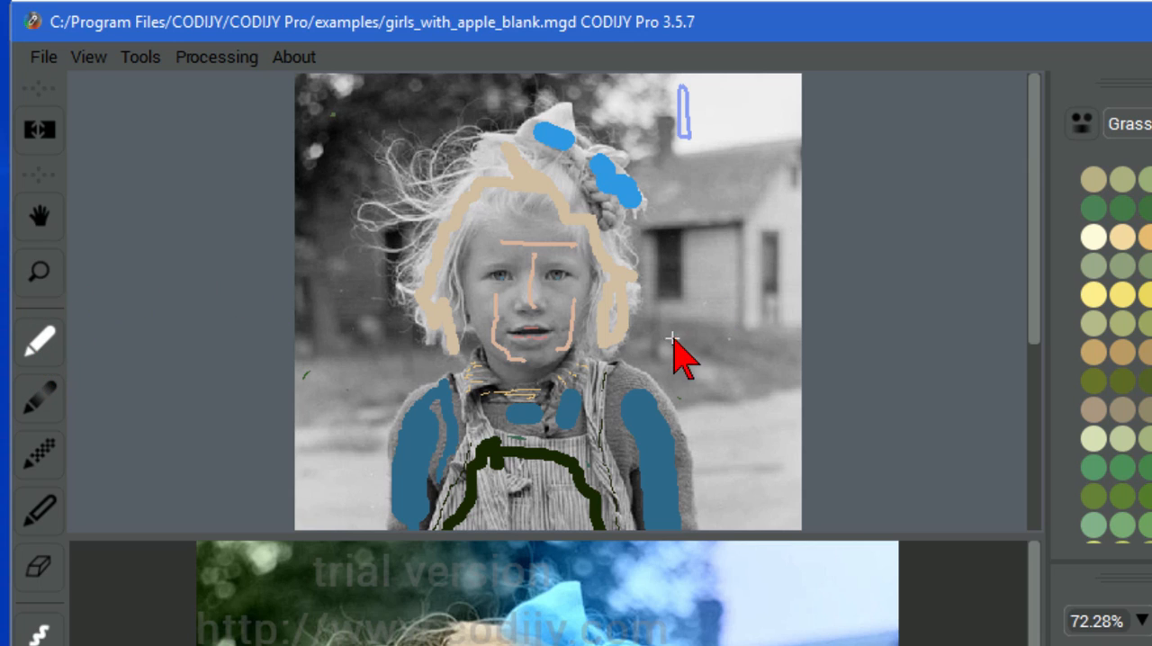
pyautogui.moveTo(670, 340); pyautogui.dragTo(773, 360)
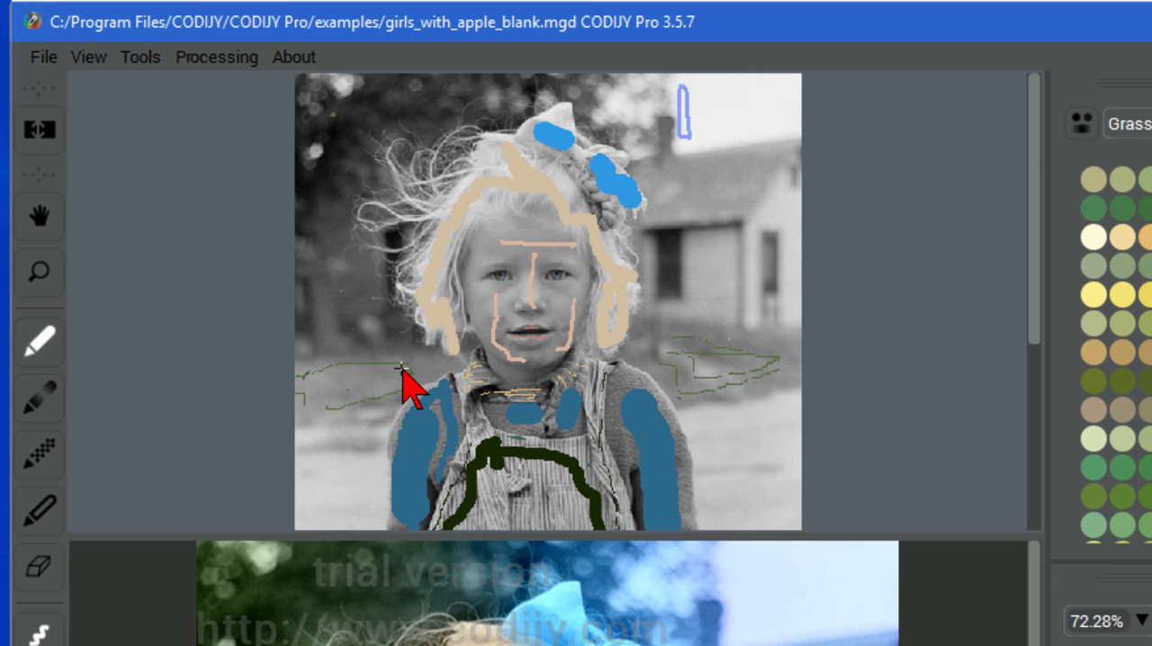
pyautogui.moveTo(608, 633)
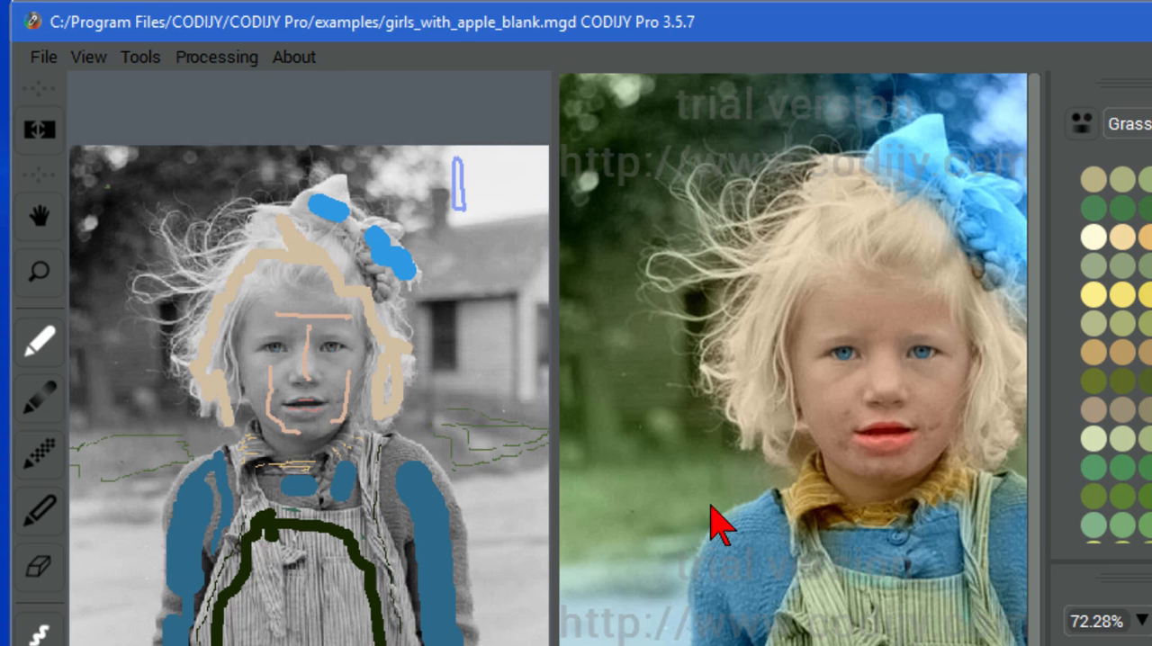
pyautogui.moveTo(684, 495)
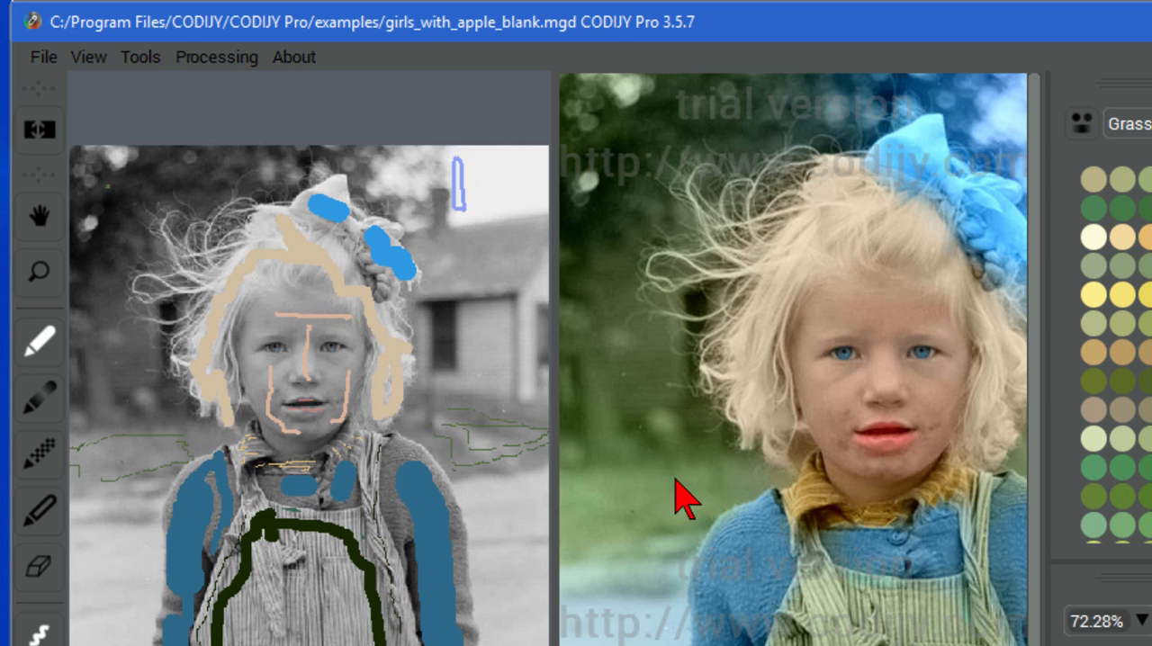
pyautogui.moveTo(483, 269)
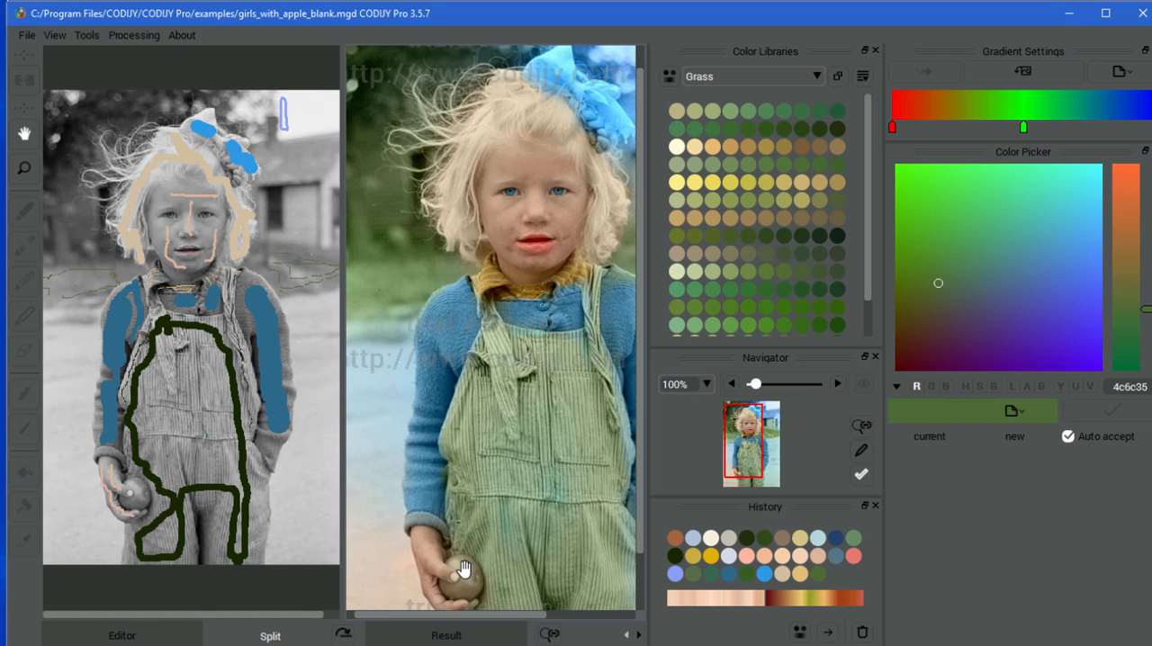
pyautogui.moveTo(475, 593)
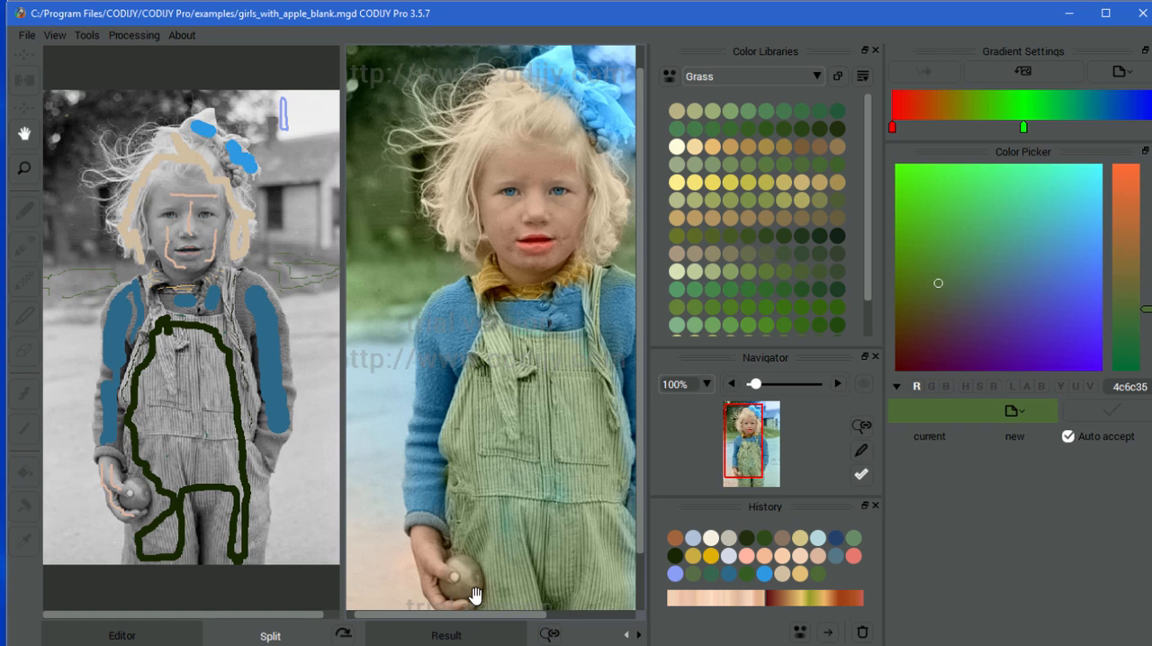
pyautogui.moveTo(279, 151)
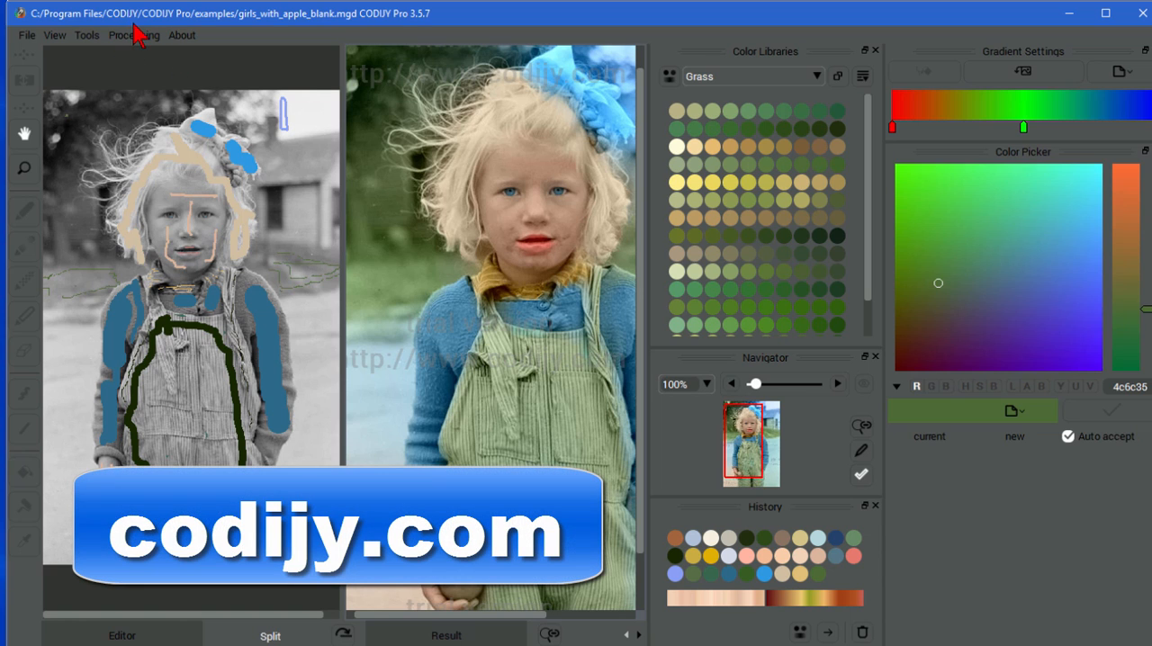
pyautogui.moveTo(407, 281)
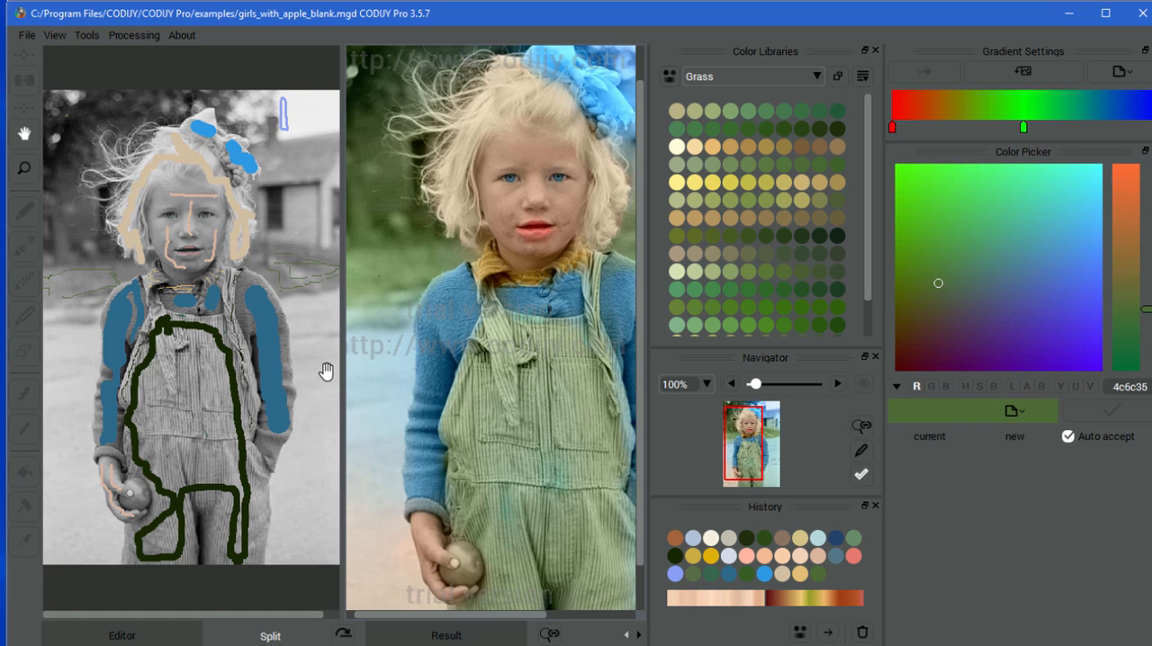
pyautogui.moveTo(436, 380)
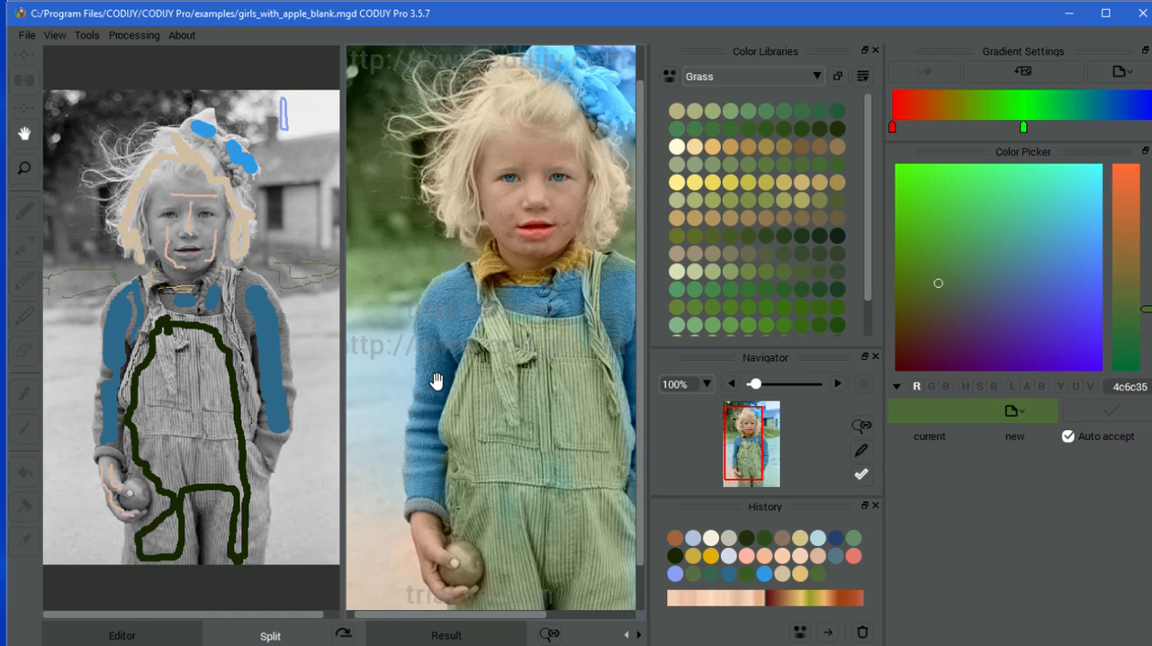
pyautogui.moveTo(490, 426)
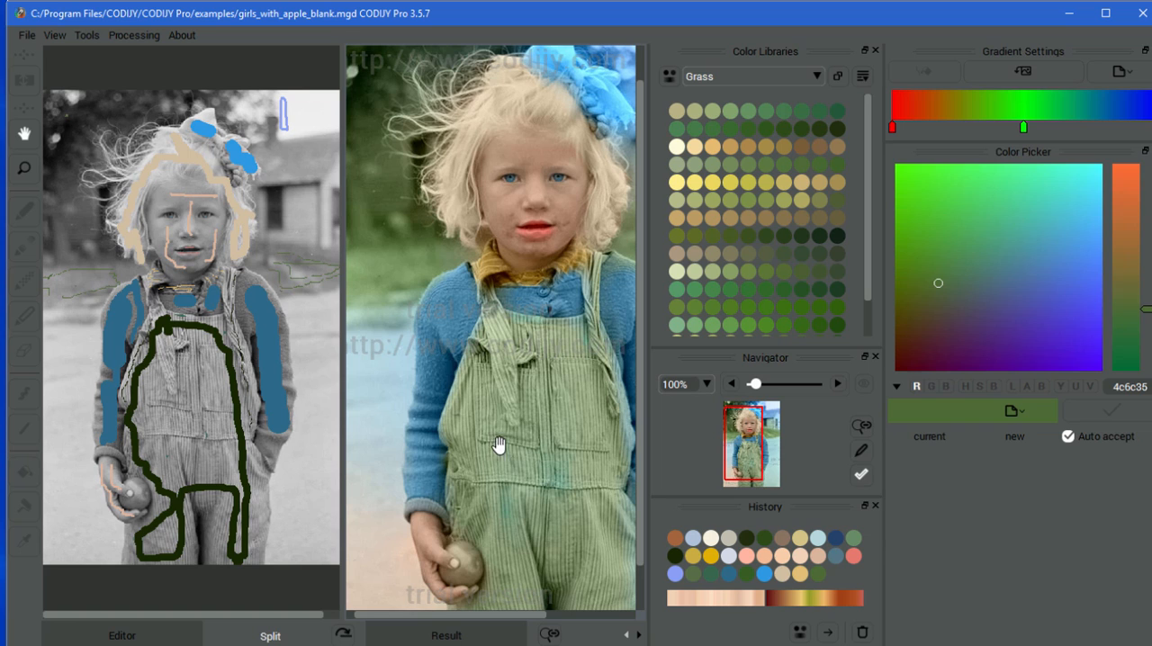
pyautogui.moveTo(482, 406)
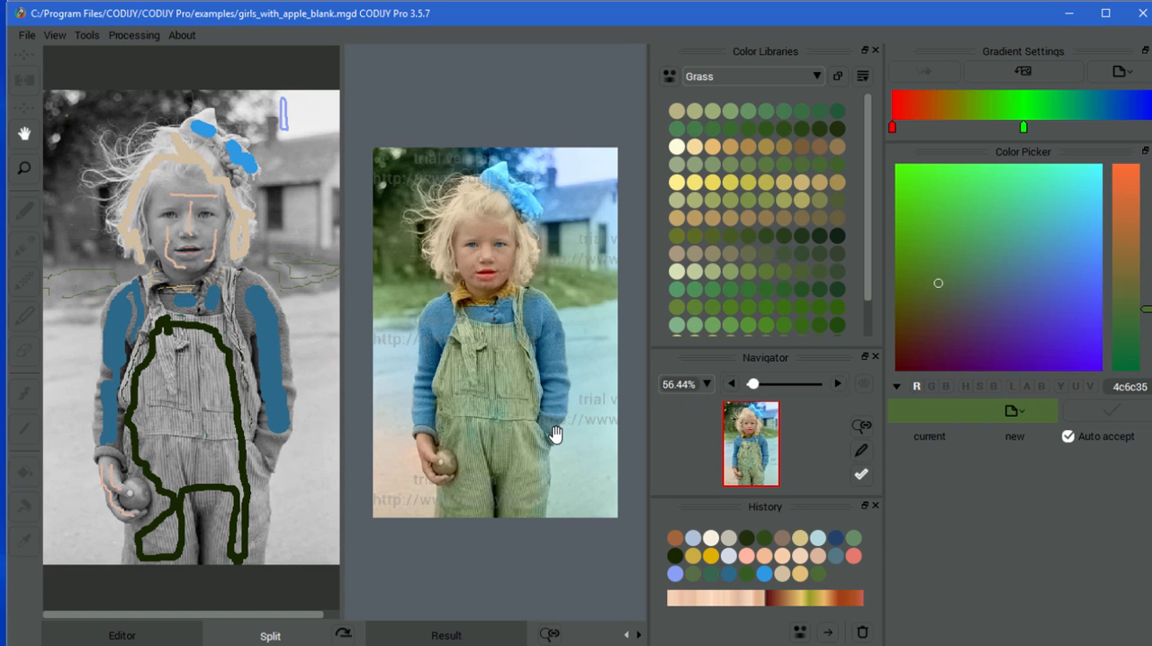
pyautogui.moveTo(416, 361)
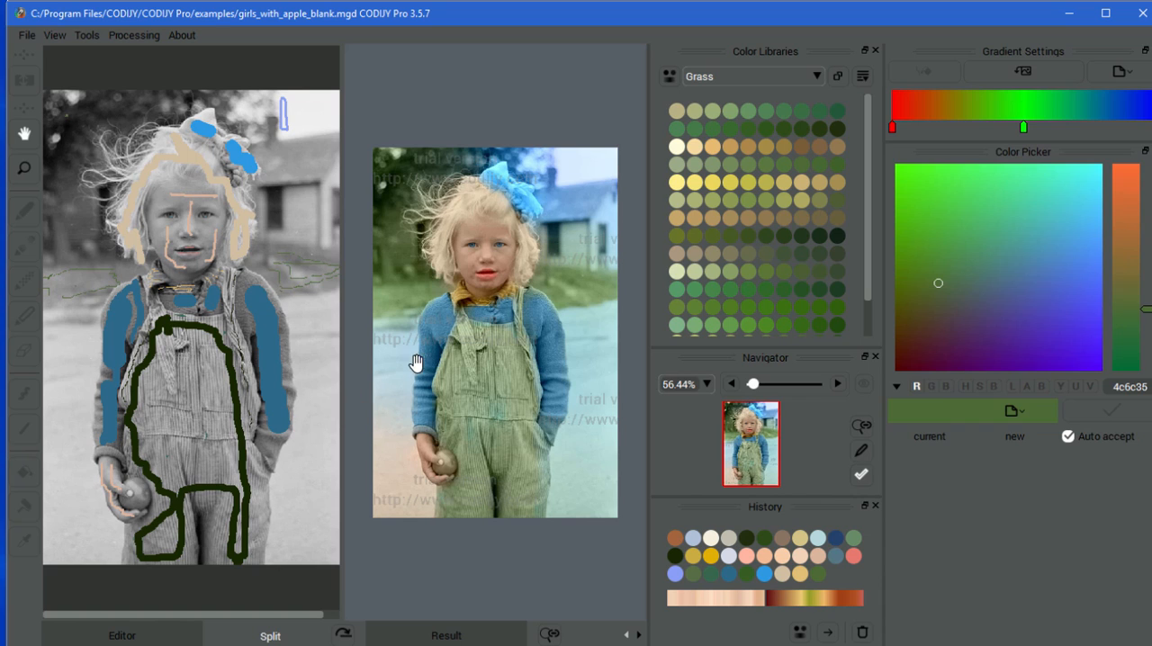
pyautogui.moveTo(510, 419)
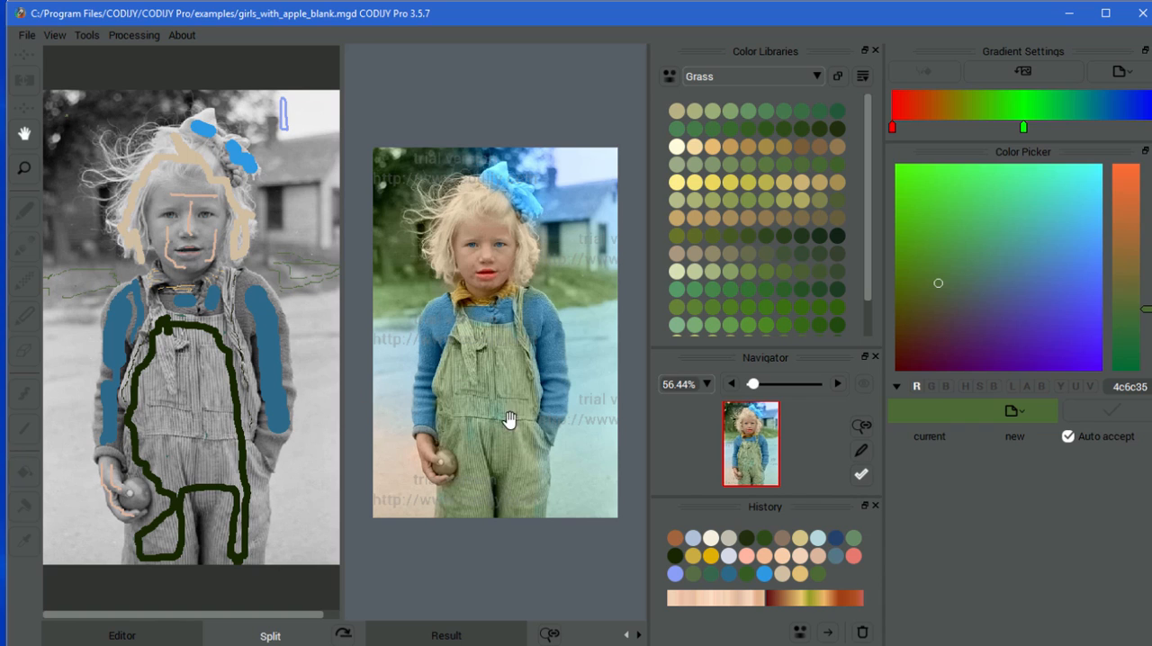
pyautogui.moveTo(488, 290)
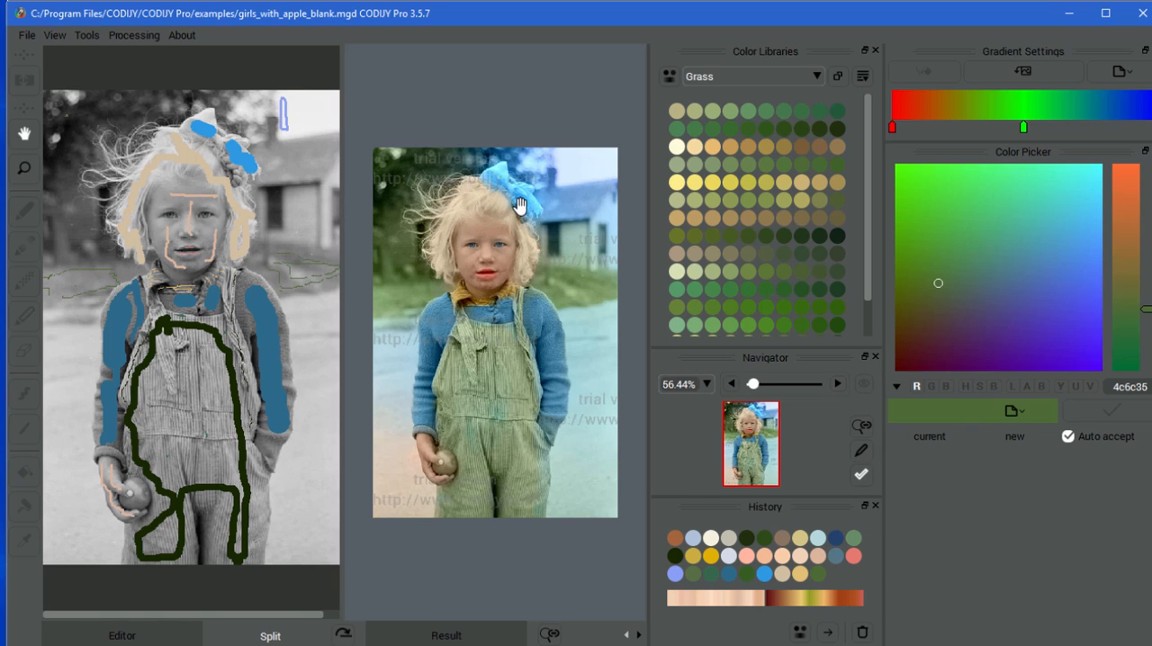
pyautogui.moveTo(558, 252)
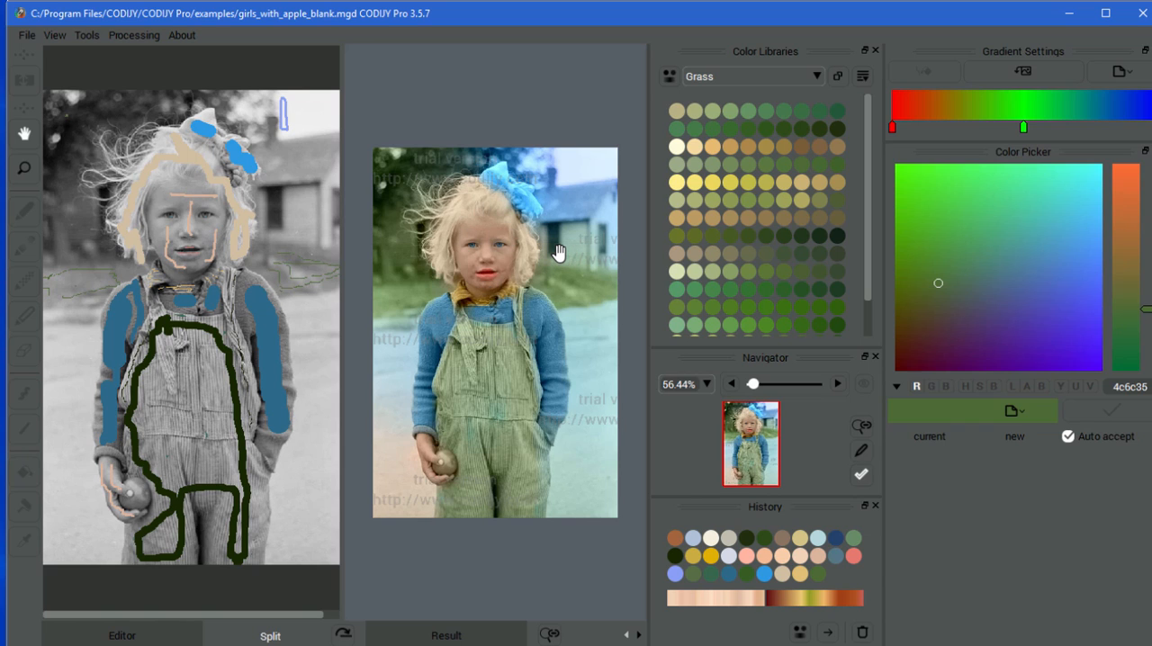
pyautogui.moveTo(616, 353)
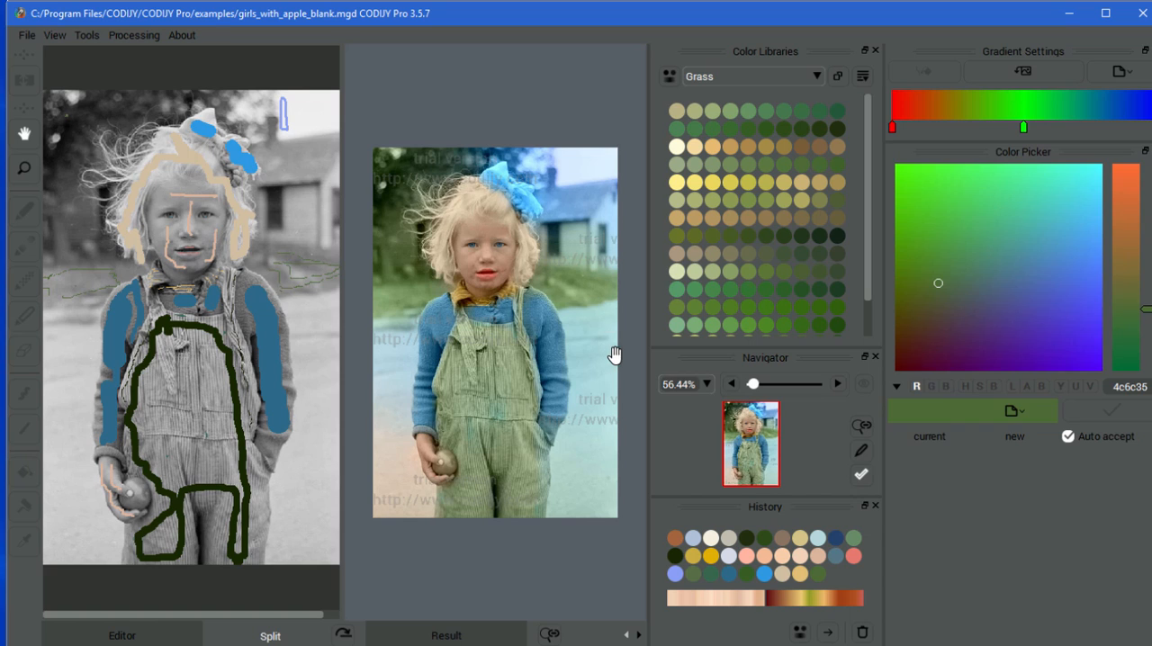
pyautogui.moveTo(610, 423)
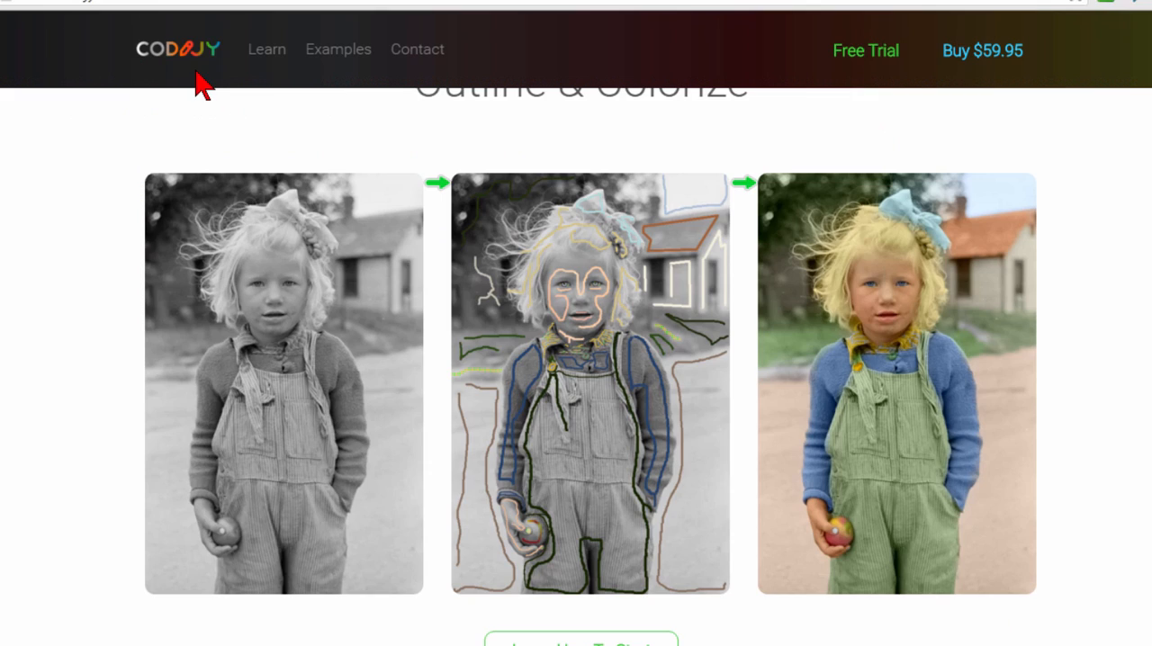
pyautogui.moveTo(1015, 297)
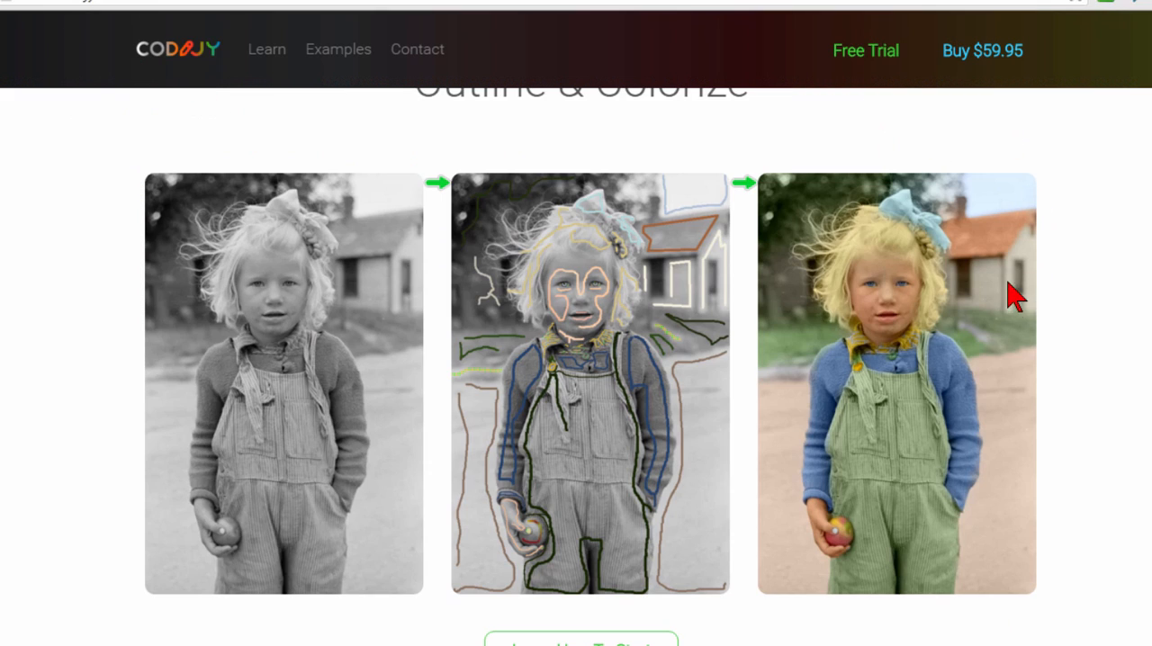
pyautogui.moveTo(943, 543)
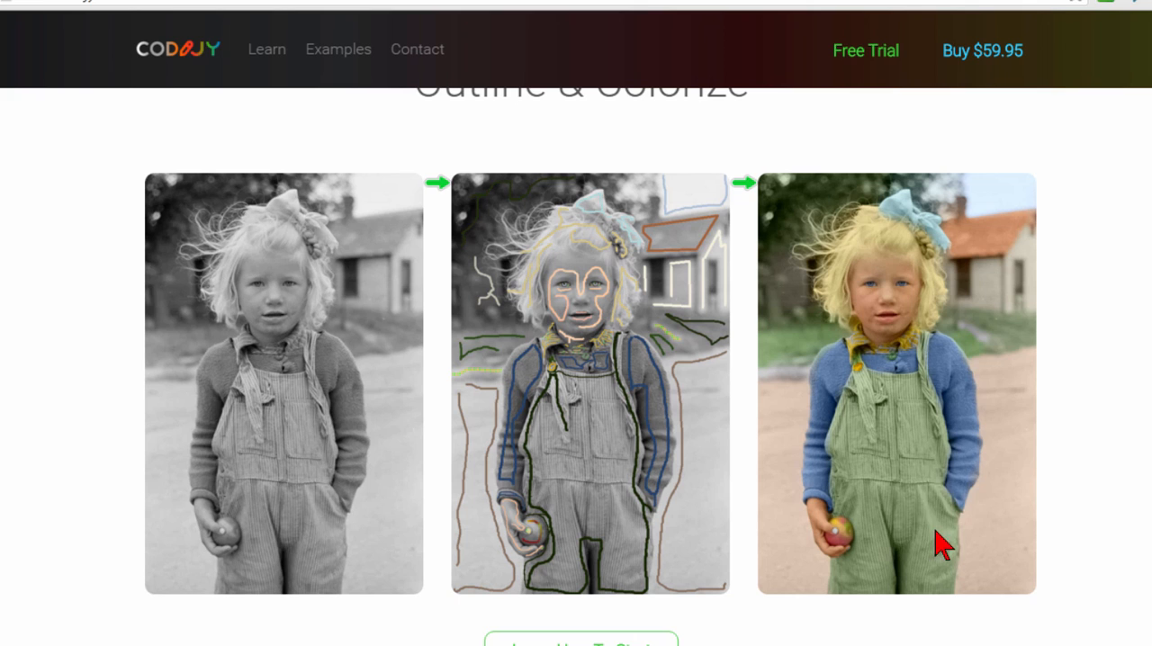
pyautogui.moveTo(950, 454)
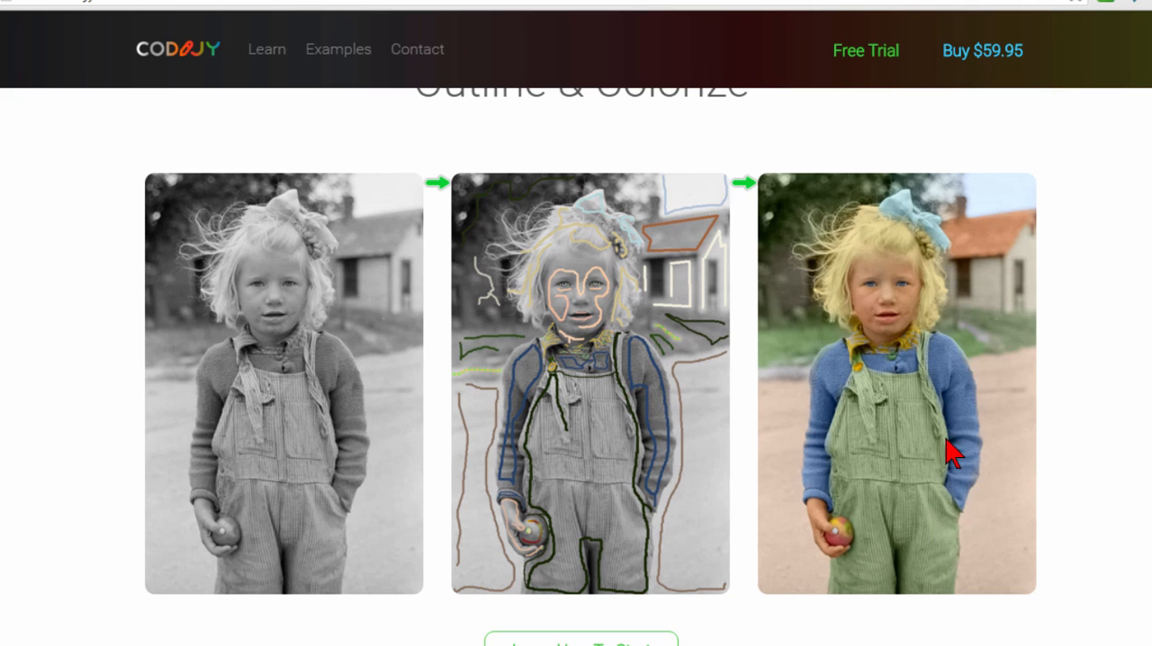